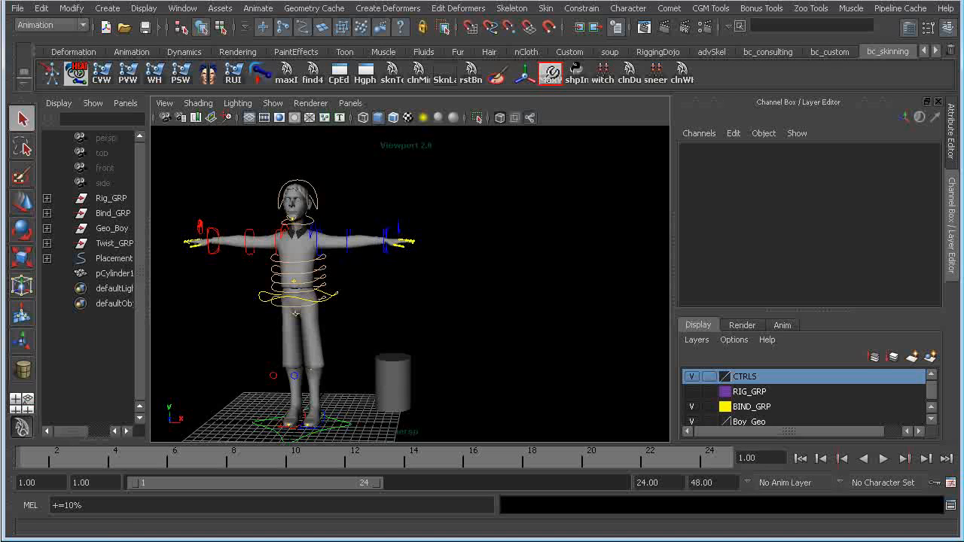
Step: Orbit around the character and select pCylinder1 standing beside it
left_click_drag(339, 286, 422, 302)
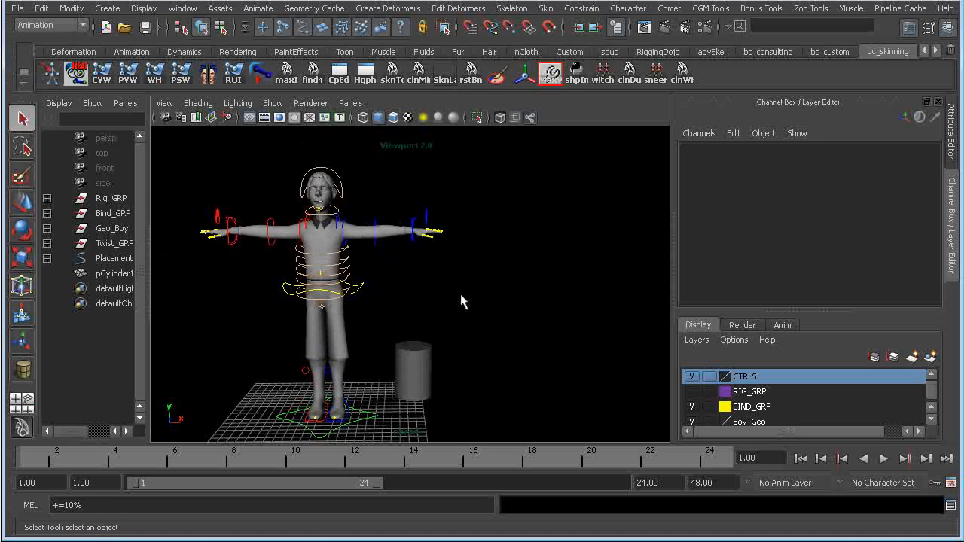
left_click_drag(463, 301, 500, 272)
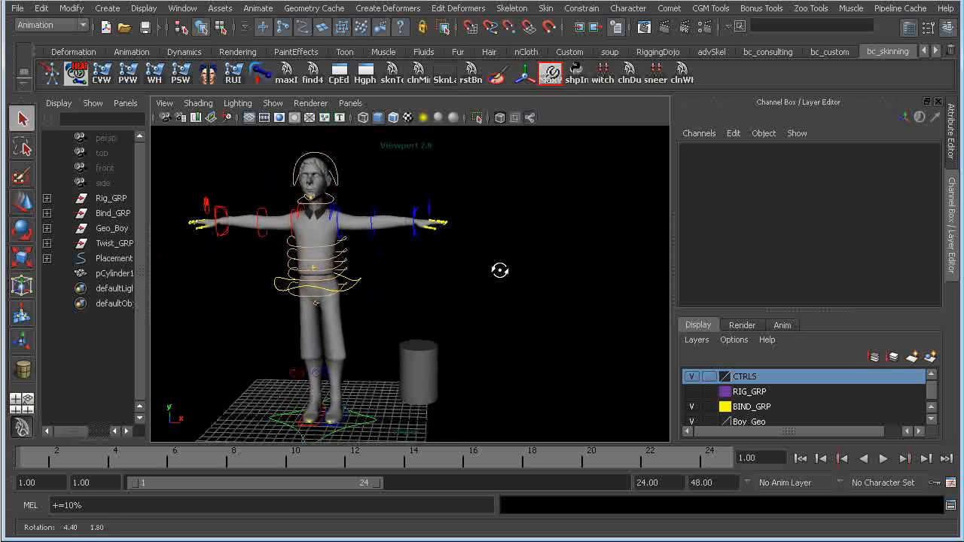
left_click(419, 370)
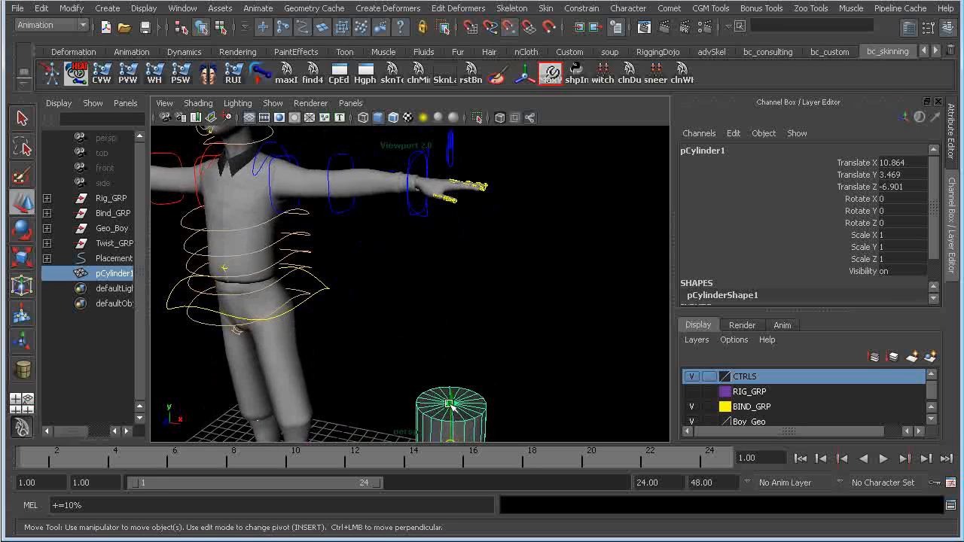
Step: Bring the hand into view and point-constrain pCylinder1 to the hand control with zero offset
left_click_drag(450, 411, 452, 358)
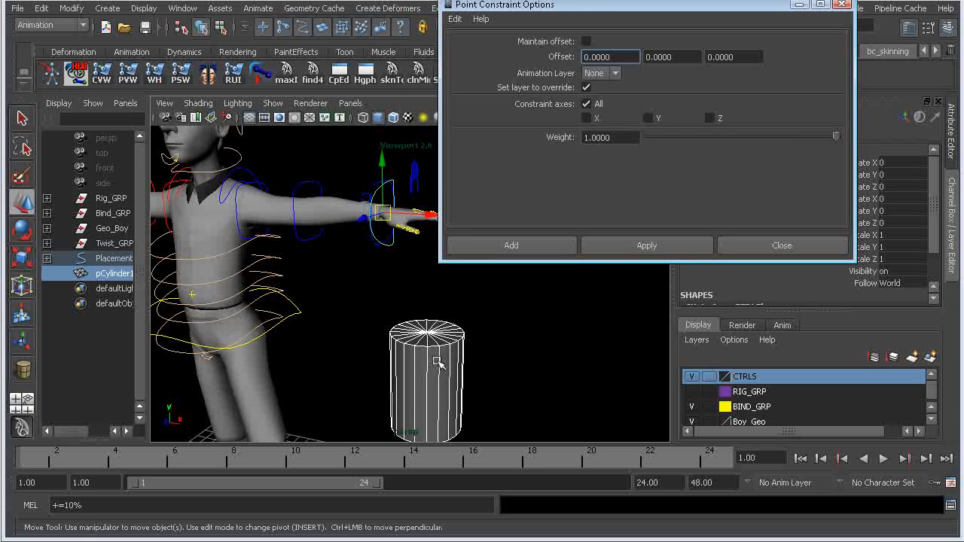
left_click(646, 246)
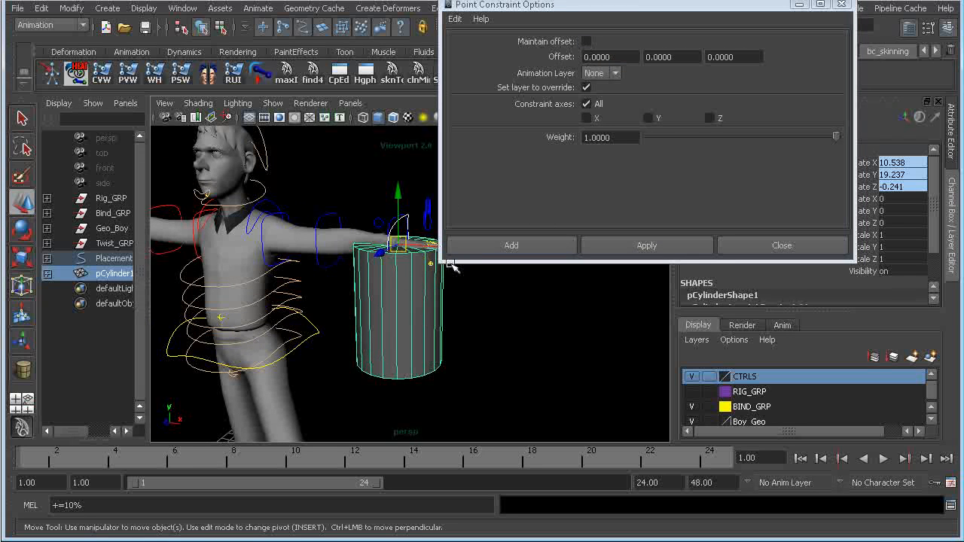
mouse_move(421, 294)
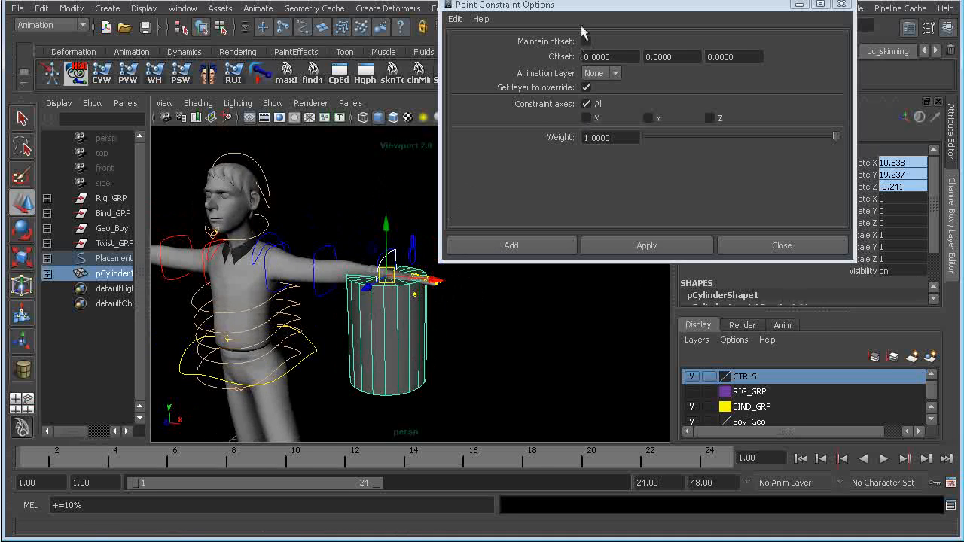
left_click(586, 41)
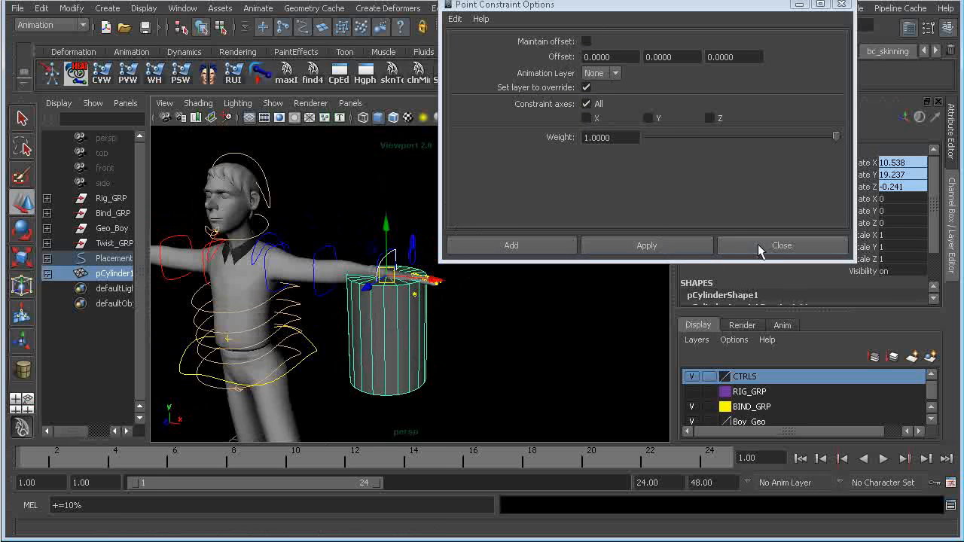
Step: Close the Point Constraint Options window
left_click(782, 245)
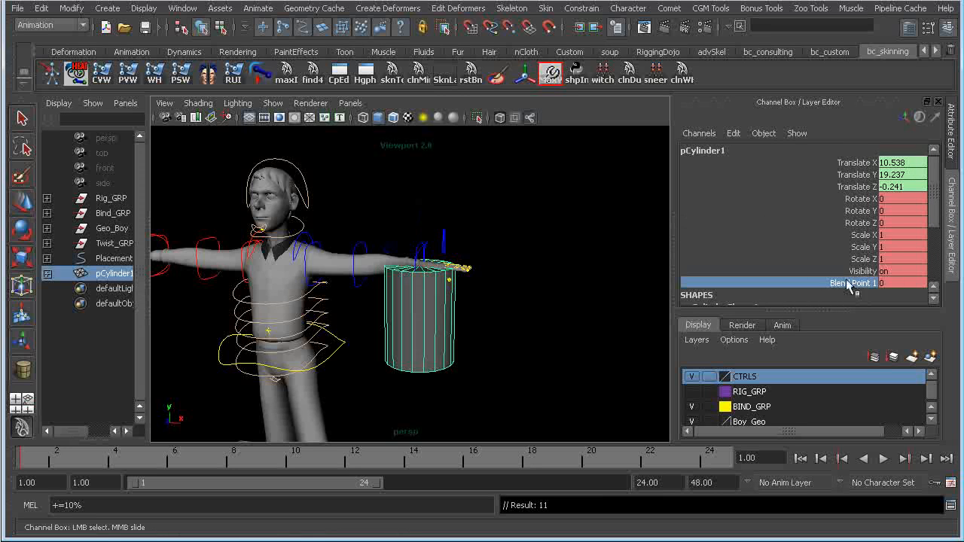
mouse_move(494, 287)
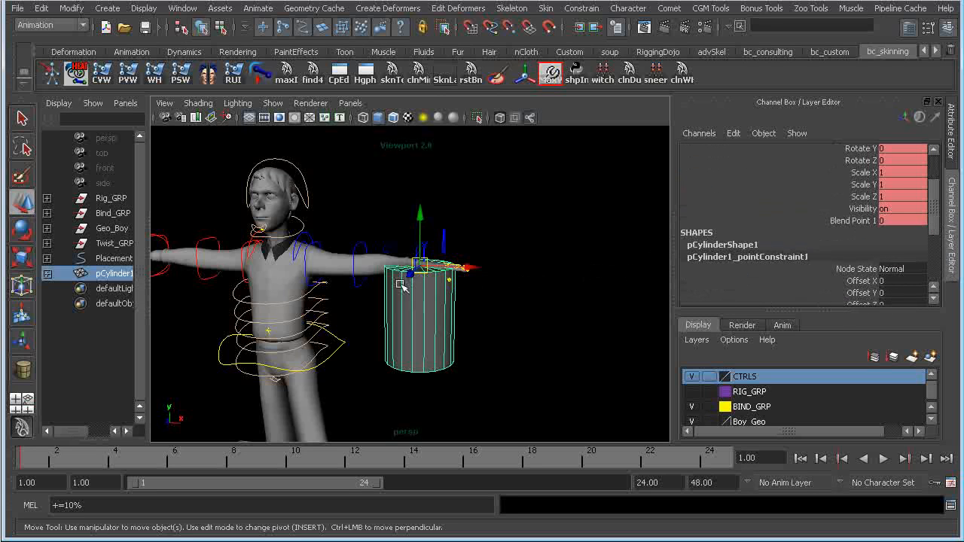
mouse_move(556, 269)
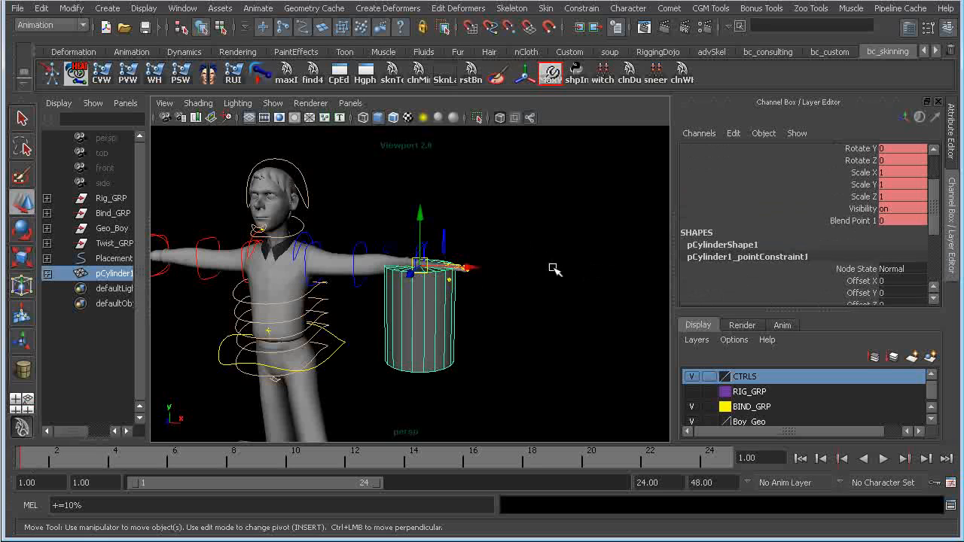
mouse_move(445, 300)
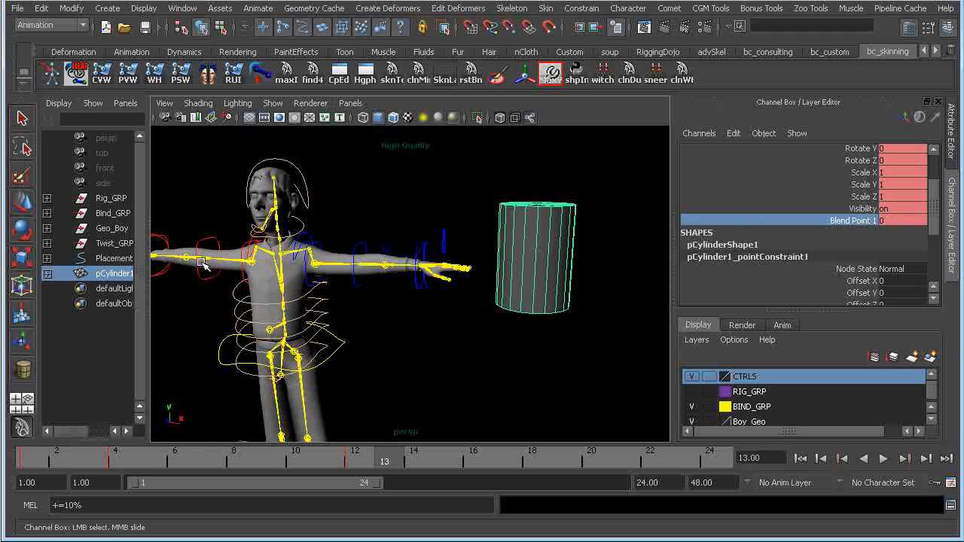
mouse_move(433, 96)
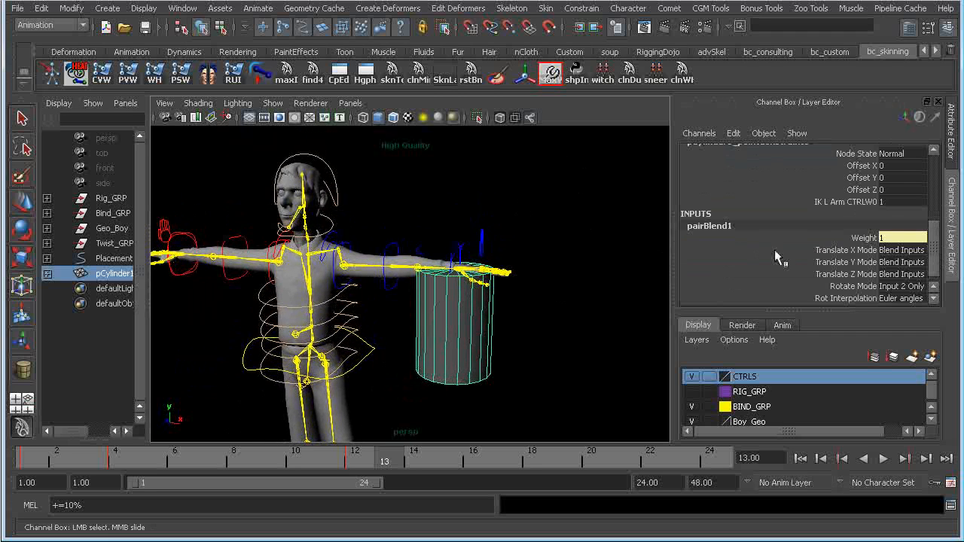
mouse_move(599, 113)
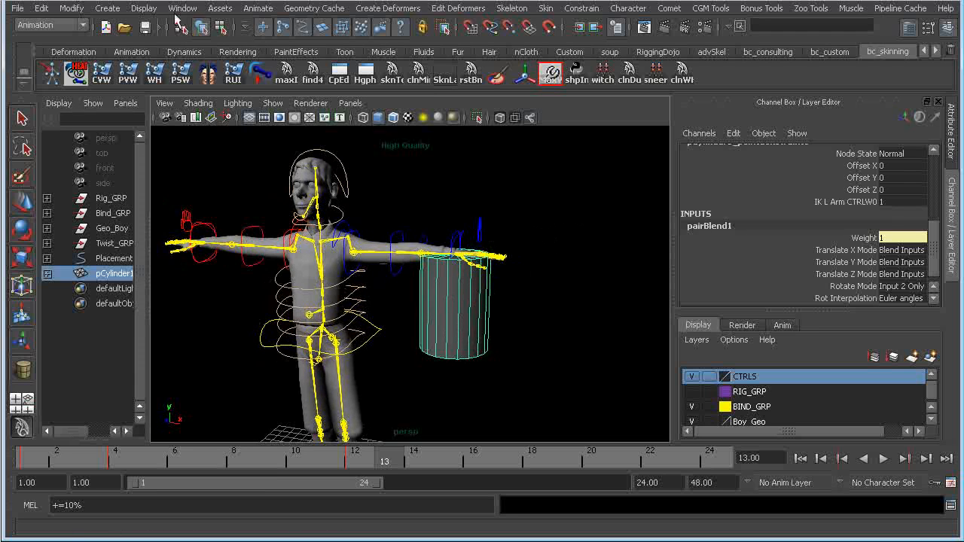
Step: Set the Animation preference Blend to 'Never blend with existing connections' and save
left_click(183, 8)
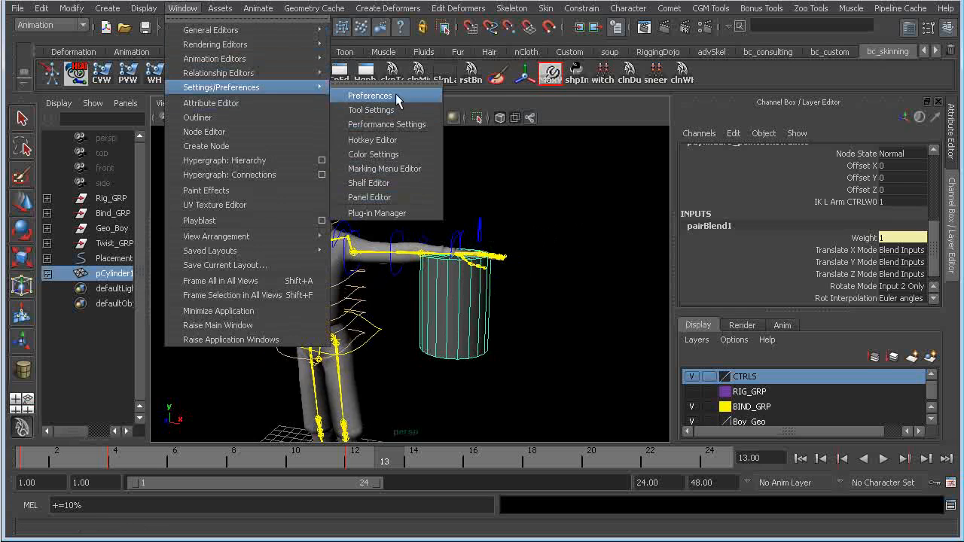
left_click(370, 95)
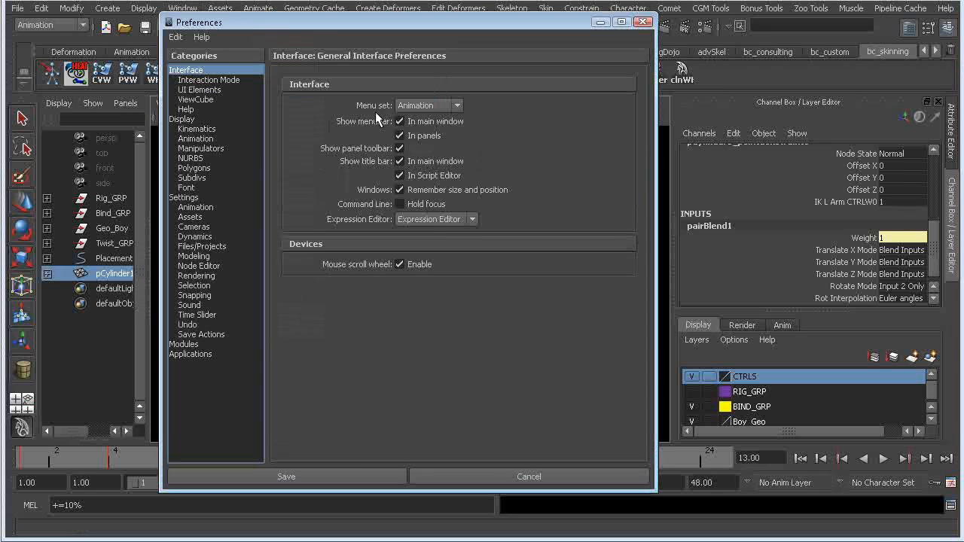
mouse_move(213, 143)
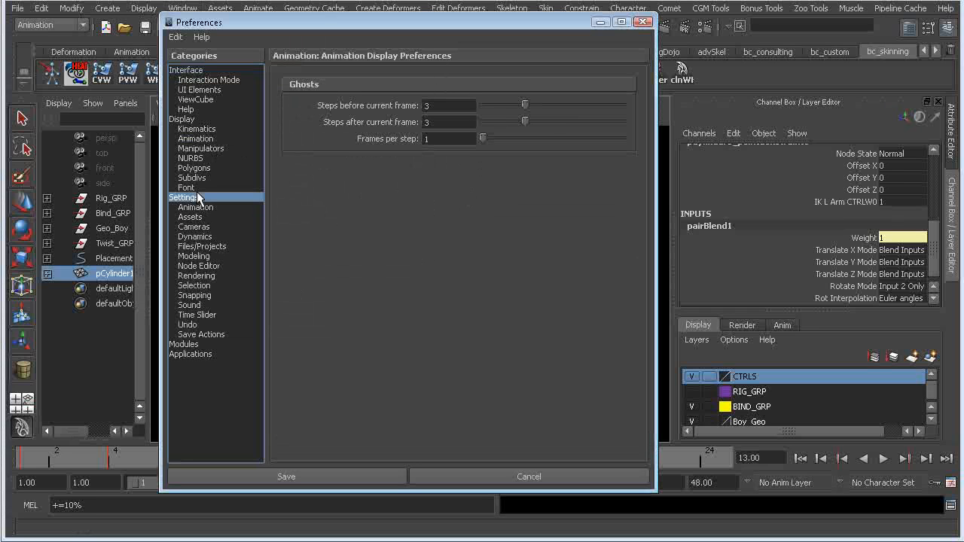
left_click(195, 207)
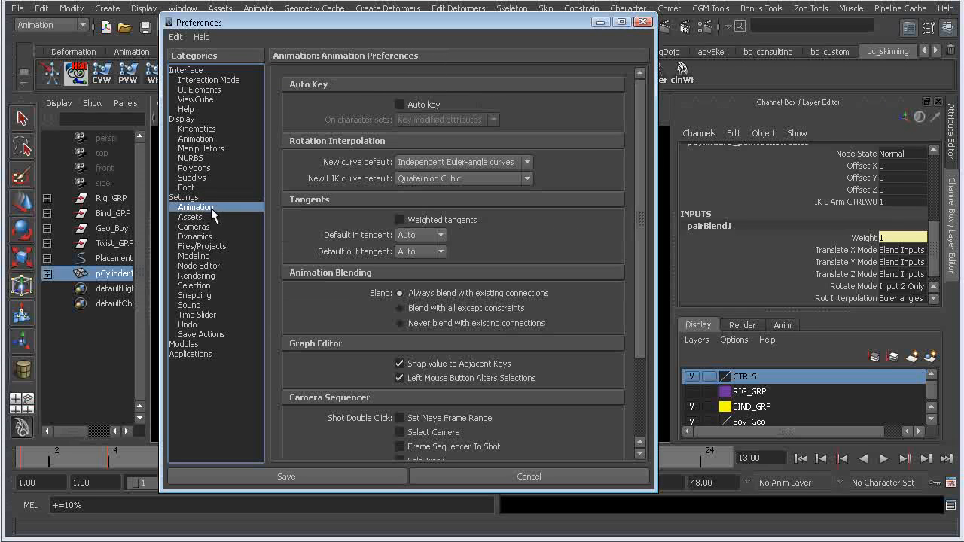
scroll("down", 3)
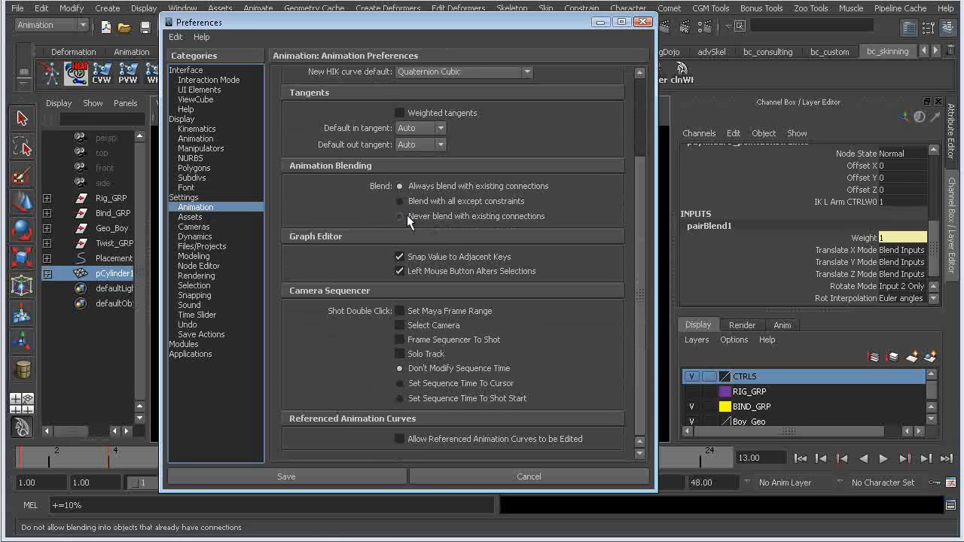
left_click(398, 216)
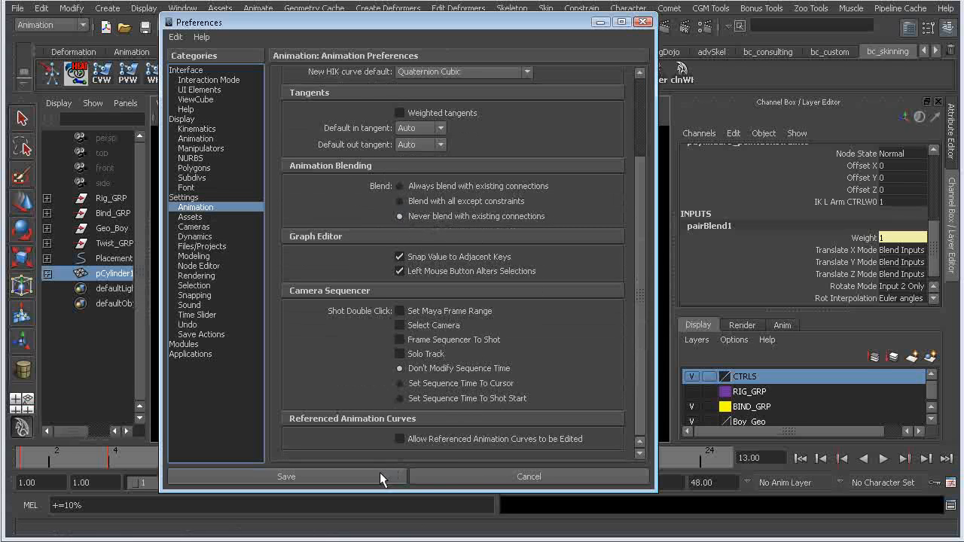
left_click(285, 476)
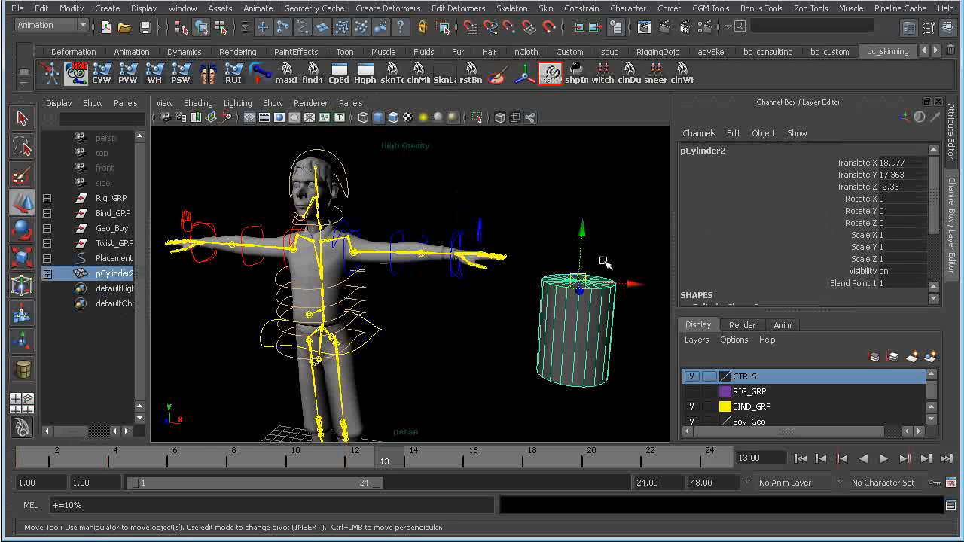
Step: Create polygon sphere pSphere1 and place it beside the character's hand
left_click(107, 8)
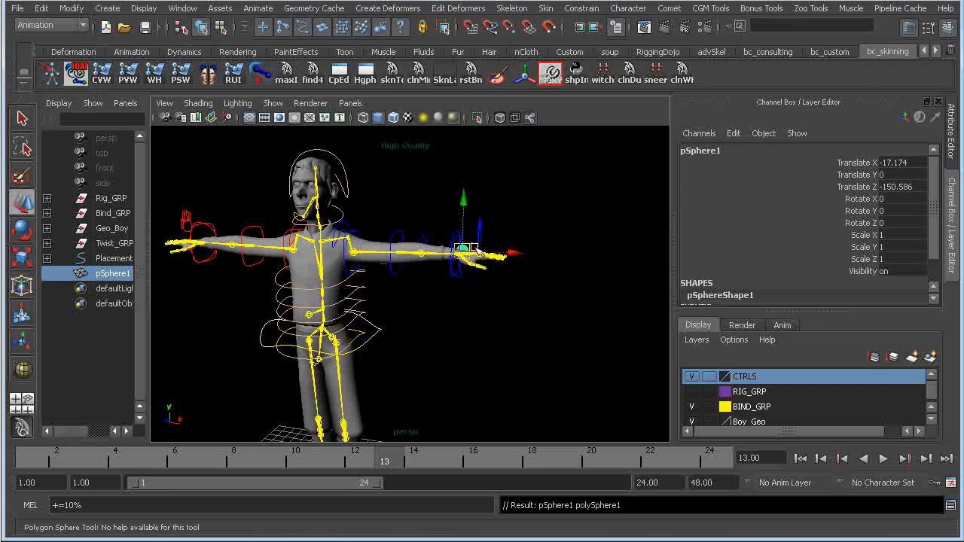
left_click(463, 256)
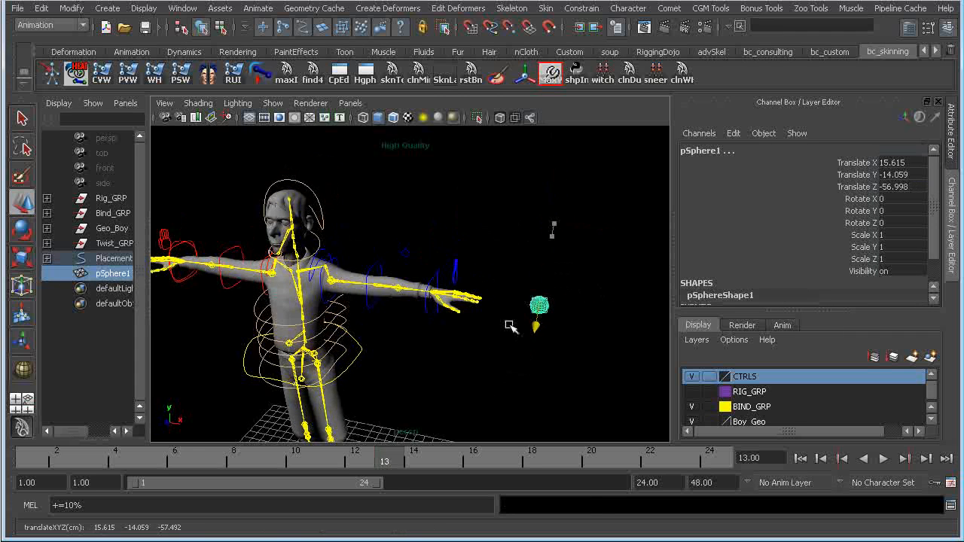
Step: Point-constrain pSphere1 to the hand control and add a second sphere, pSphere2
left_click(556, 213)
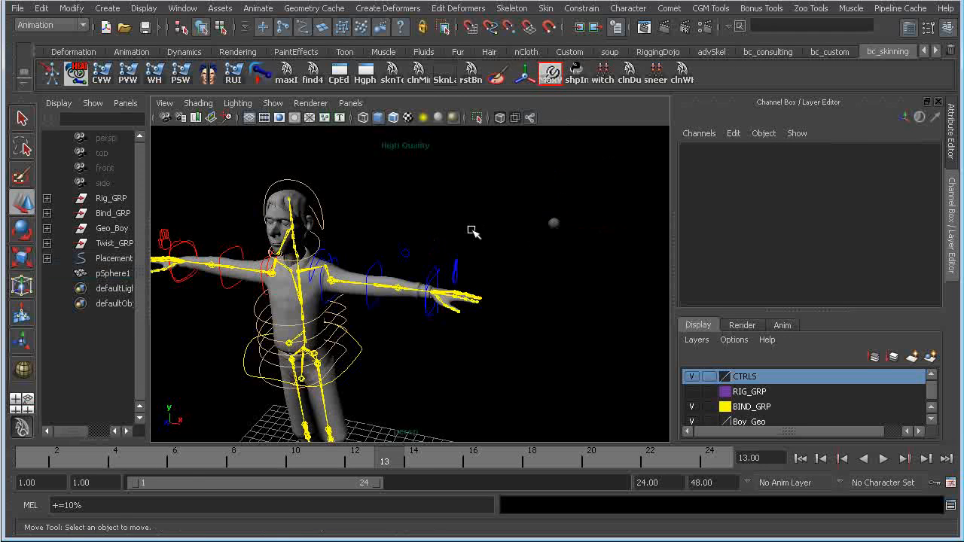
left_click(554, 223)
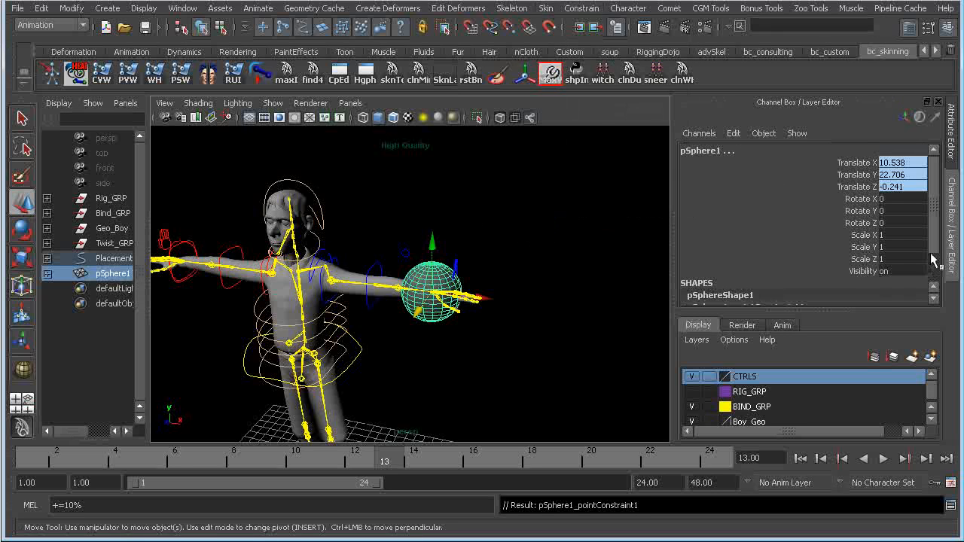
scroll("down", 3)
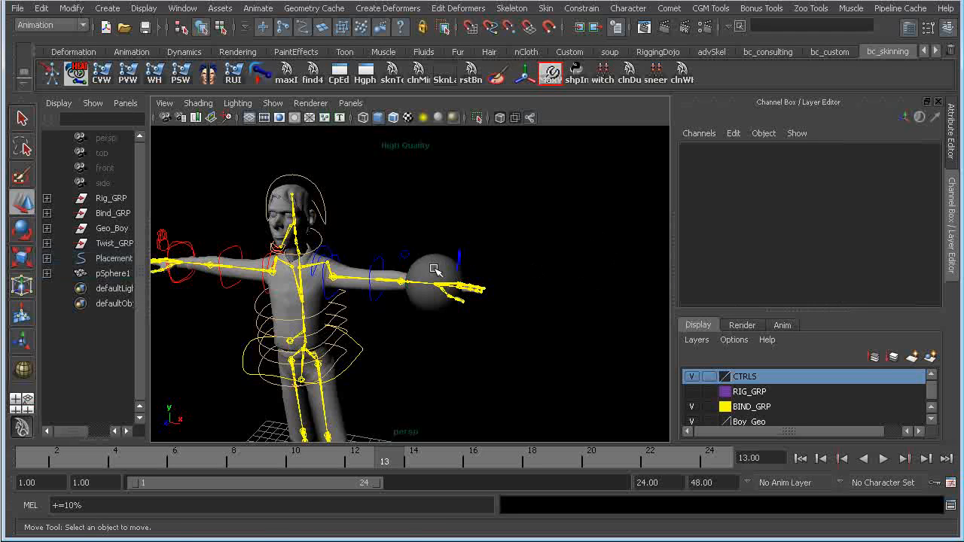
left_click(430, 279)
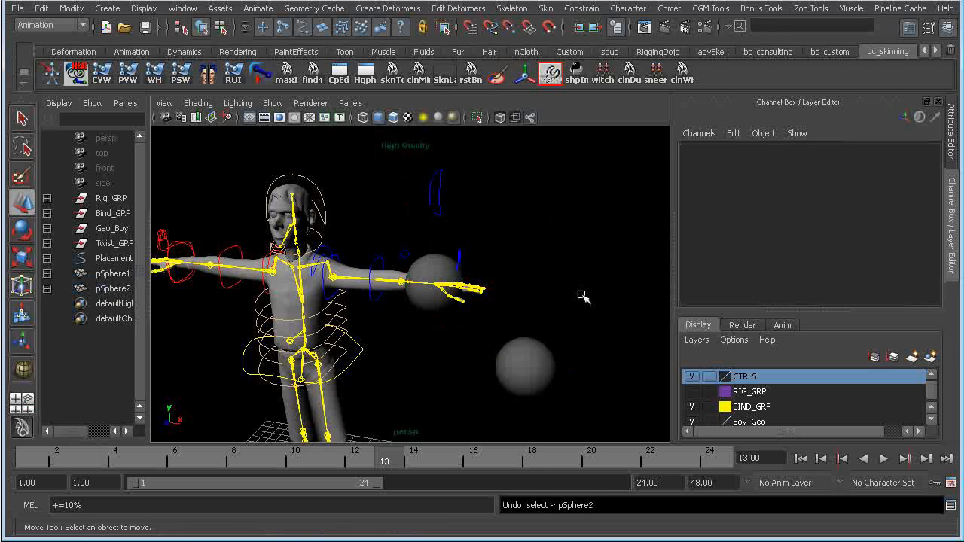
Step: Point-constrain pSphere1 with the Animation Layer option set to con
left_click(430, 283)
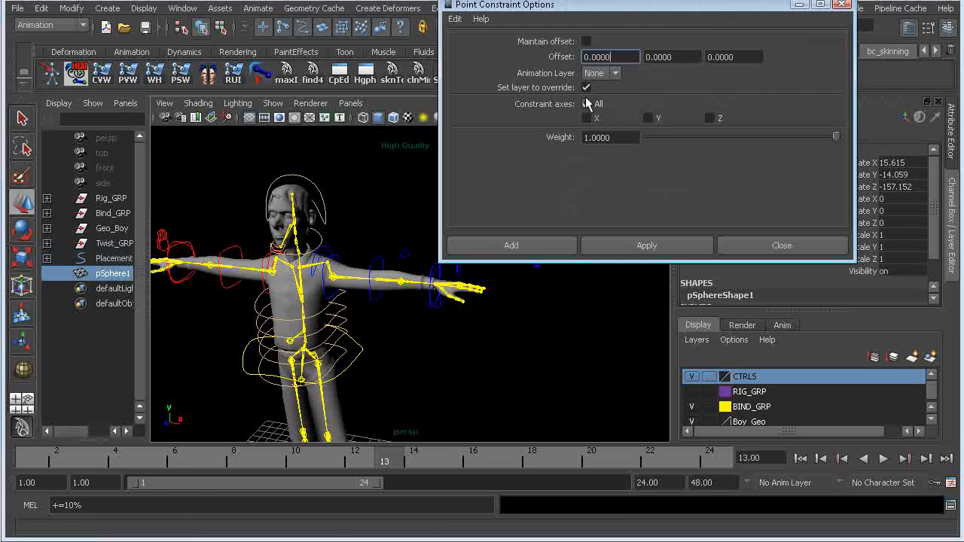
left_click(587, 104)
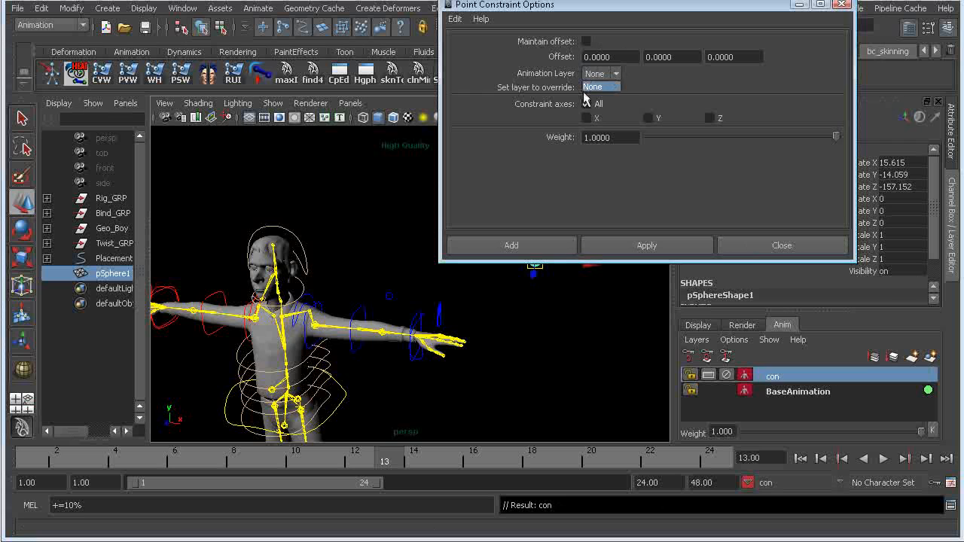
left_click(782, 245)
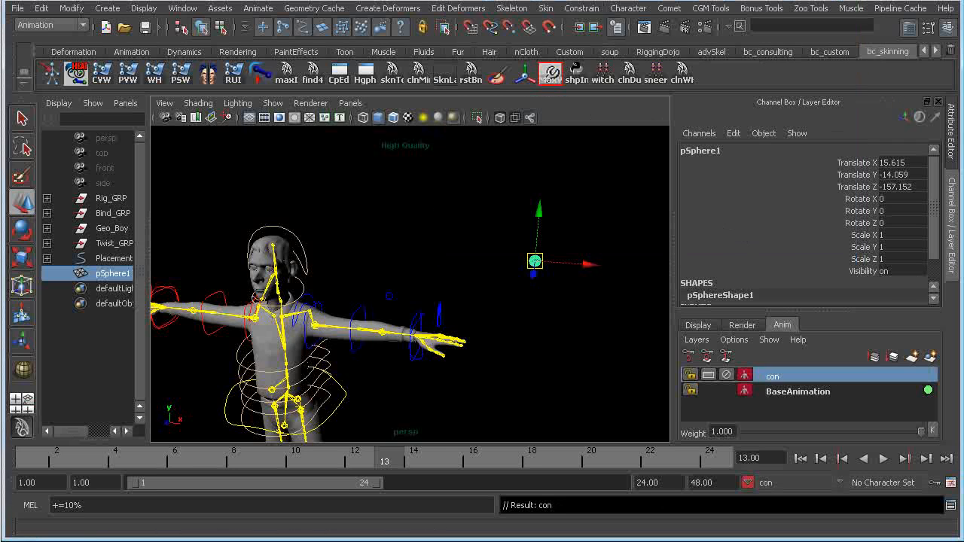
left_click(581, 9)
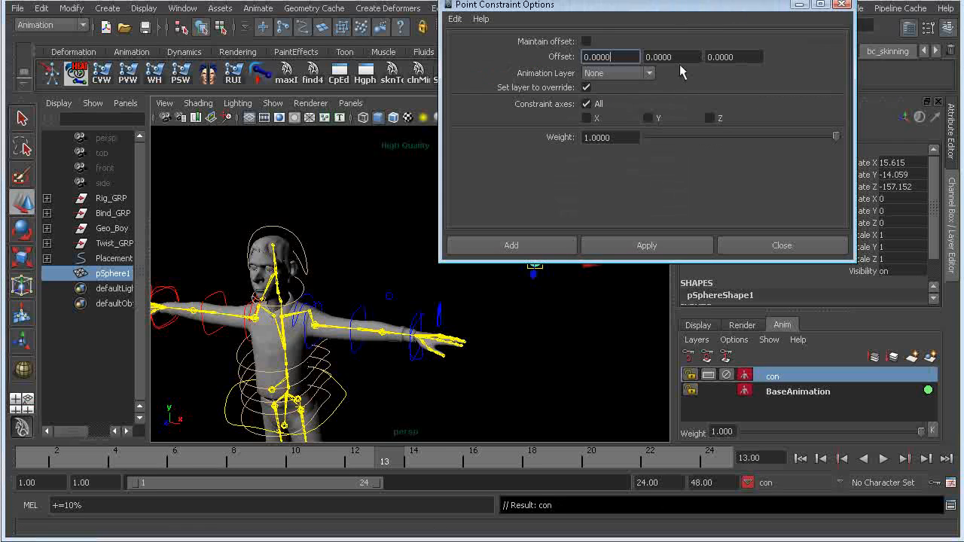
left_click(614, 73)
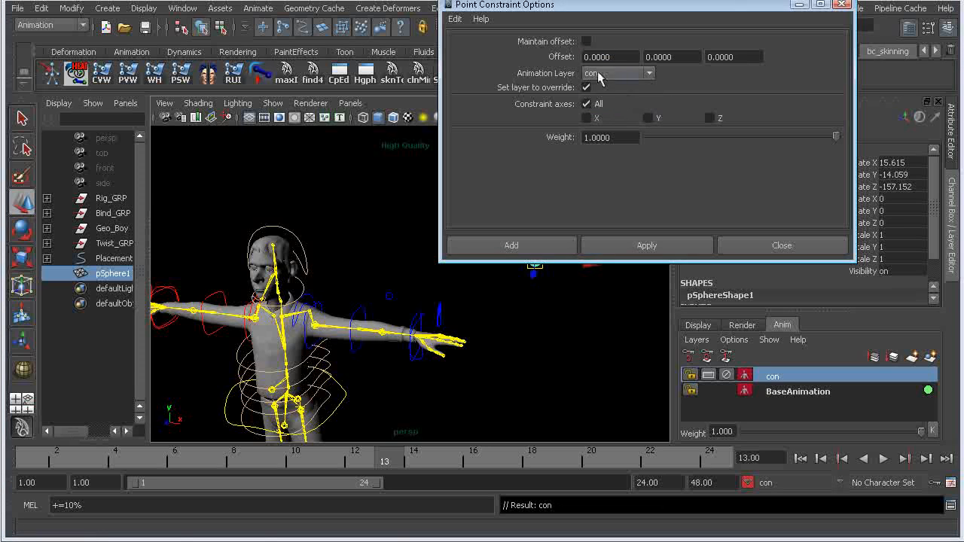
left_click(647, 245)
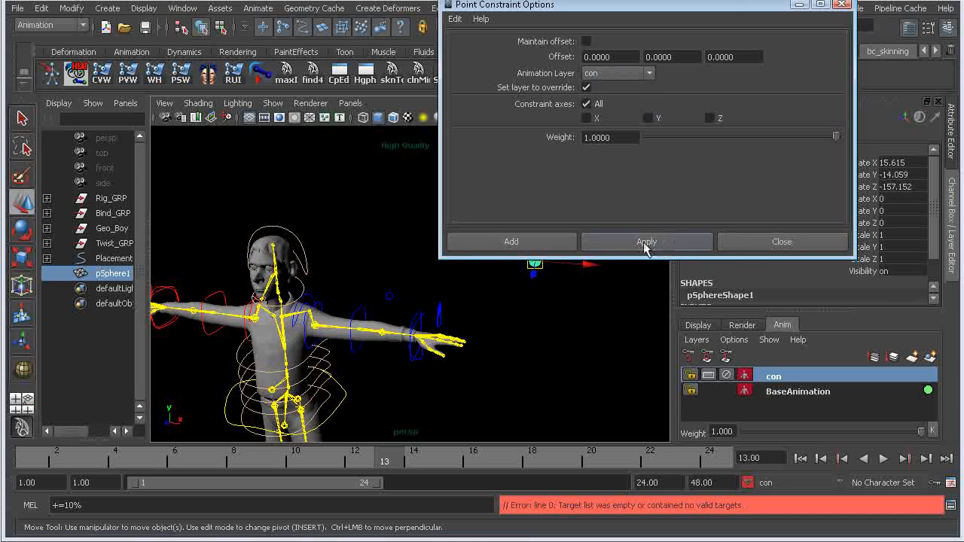
left_click(645, 241)
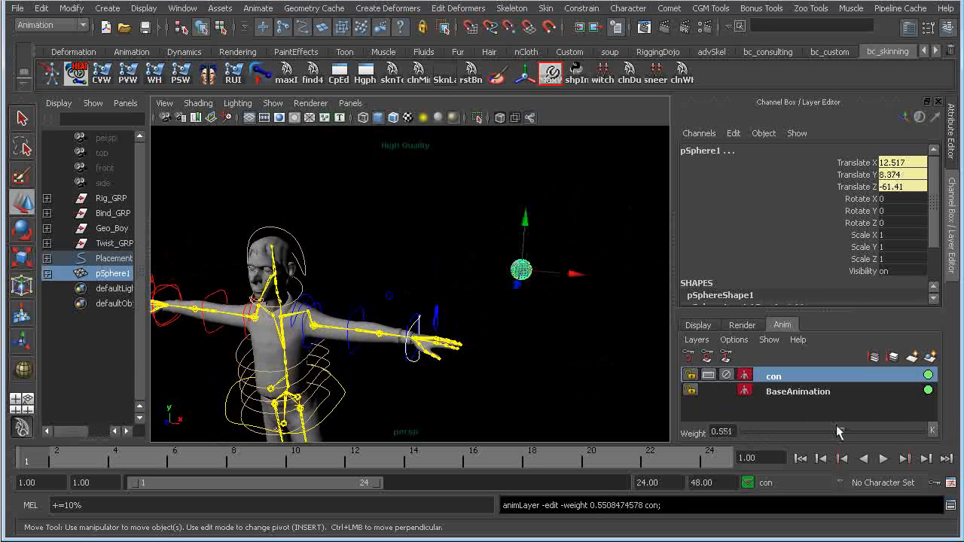
Step: Scrub the con layer weight, leave it at 0, go to frame 17, delete pSphere1
left_click_drag(836, 430, 878, 431)
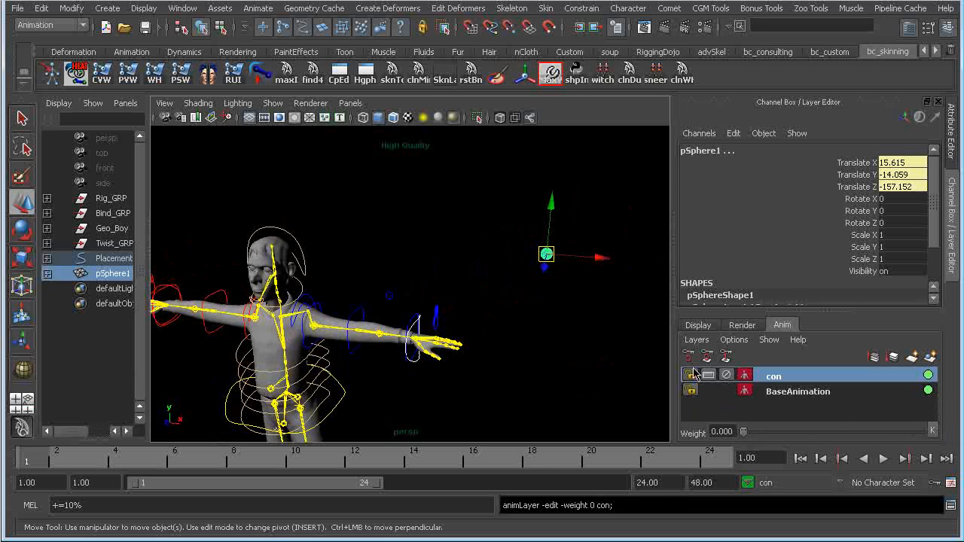
left_click_drag(742, 432, 764, 432)
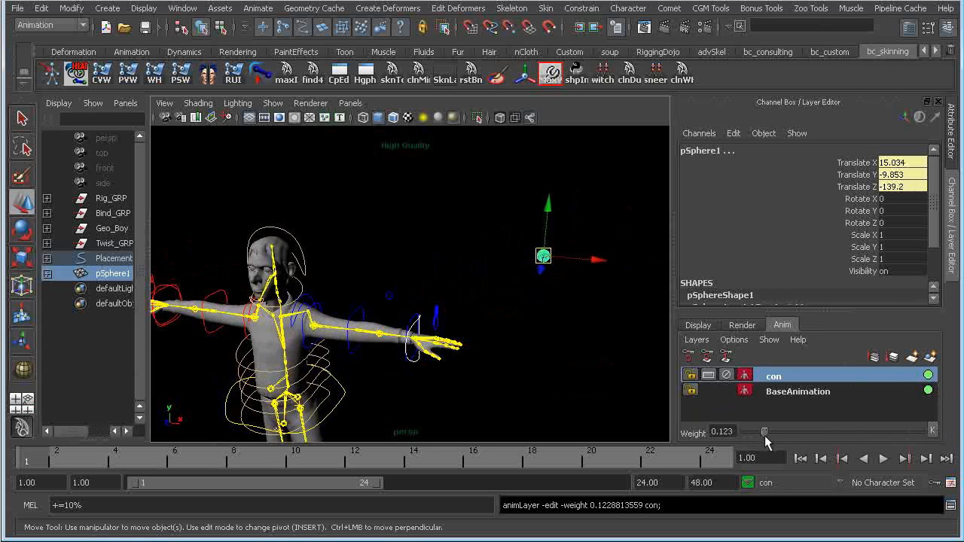
left_click_drag(764, 432, 786, 432)
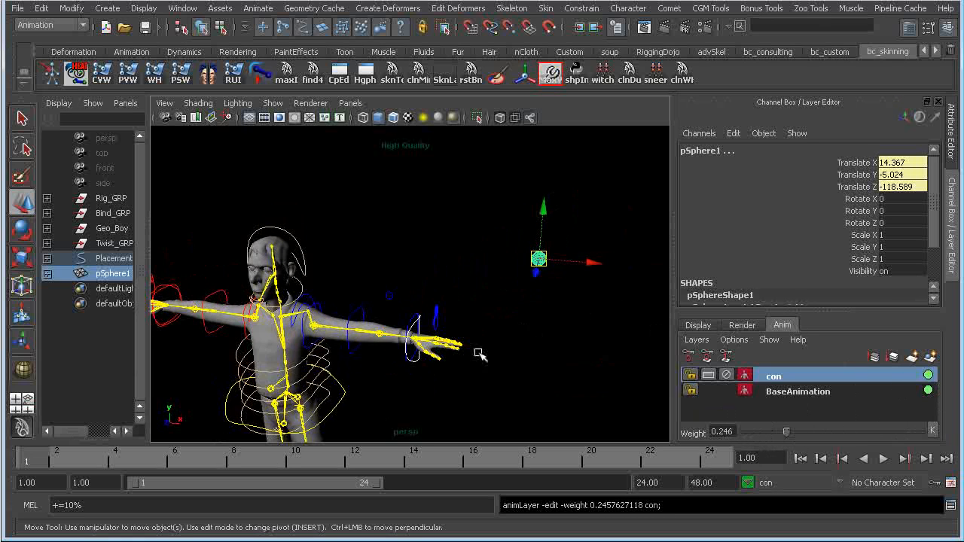
left_click_drag(787, 432, 776, 432)
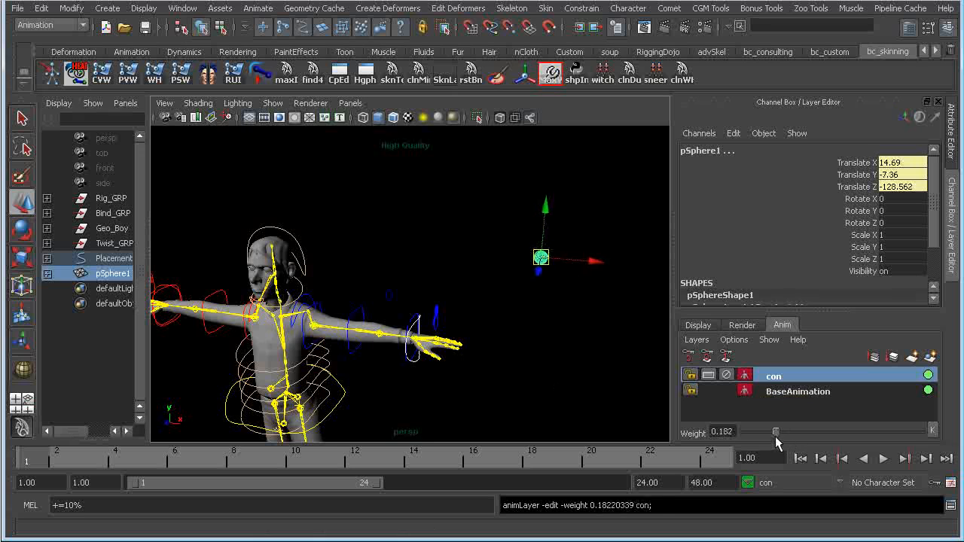
left_click_drag(776, 432, 817, 432)
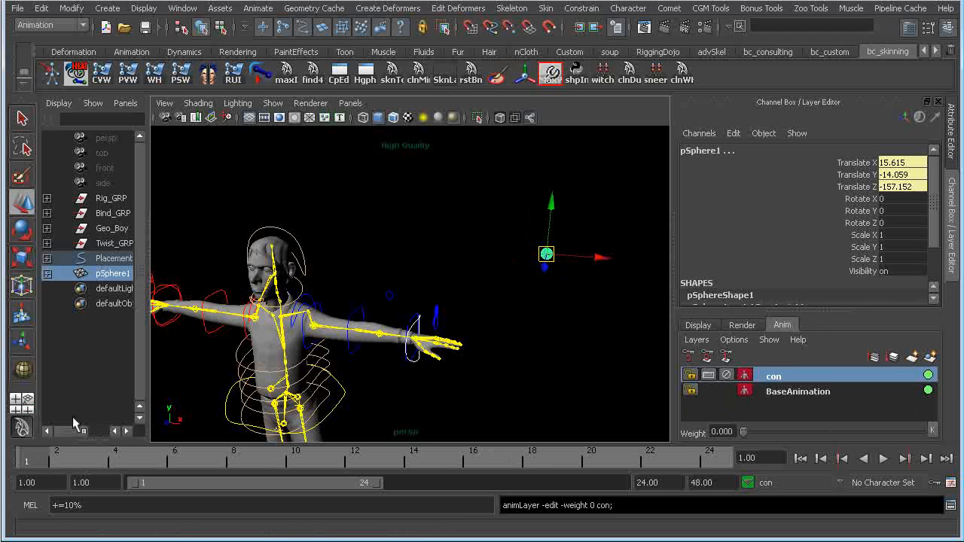
mouse_move(149, 471)
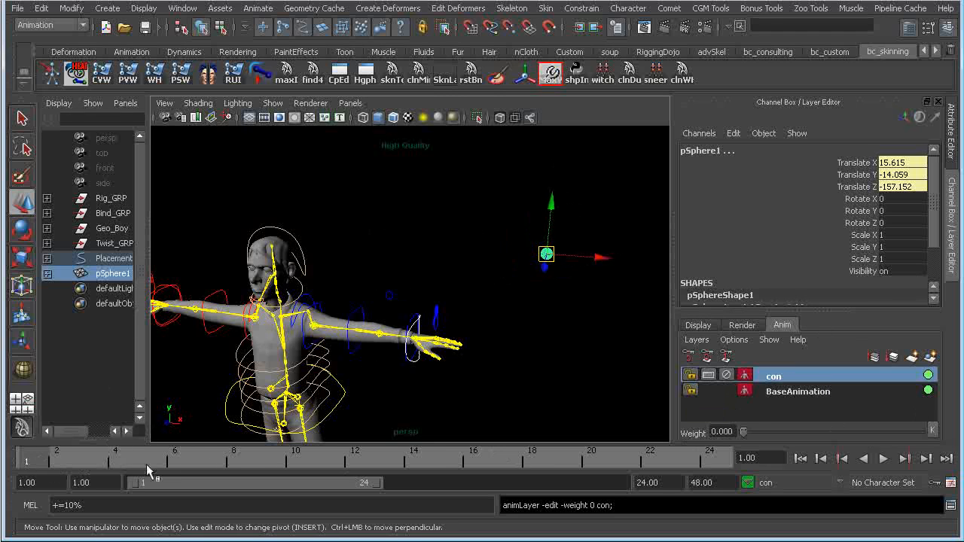
left_click(503, 458)
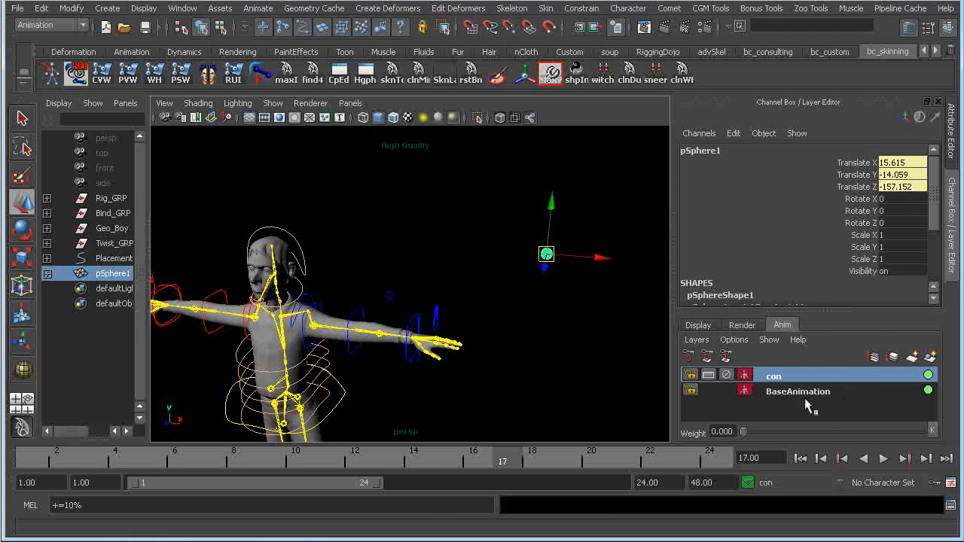
mouse_move(576, 267)
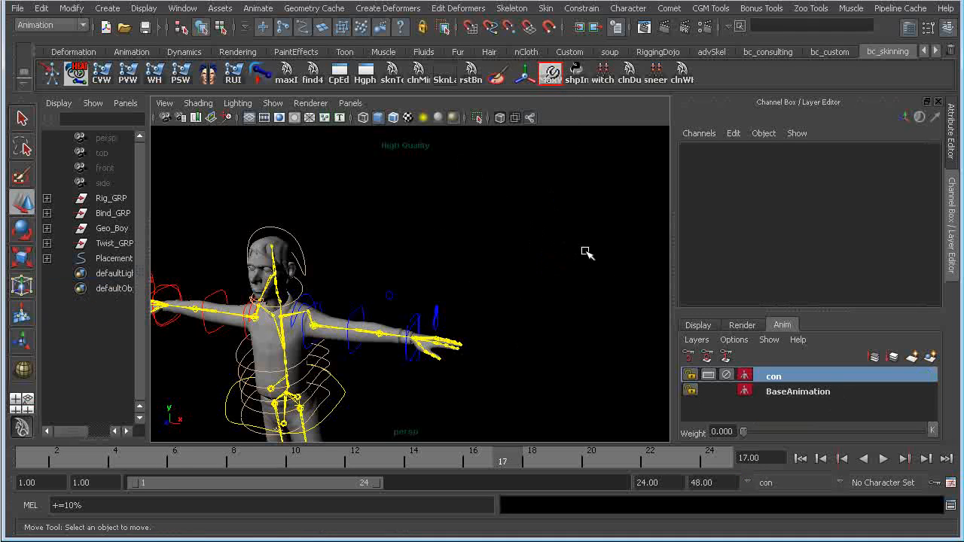
mouse_move(478, 294)
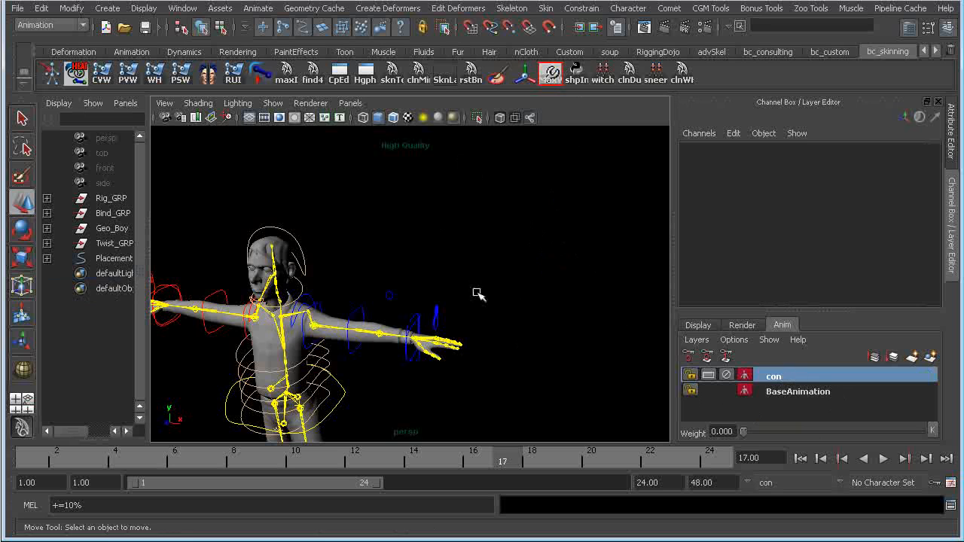
mouse_move(395, 226)
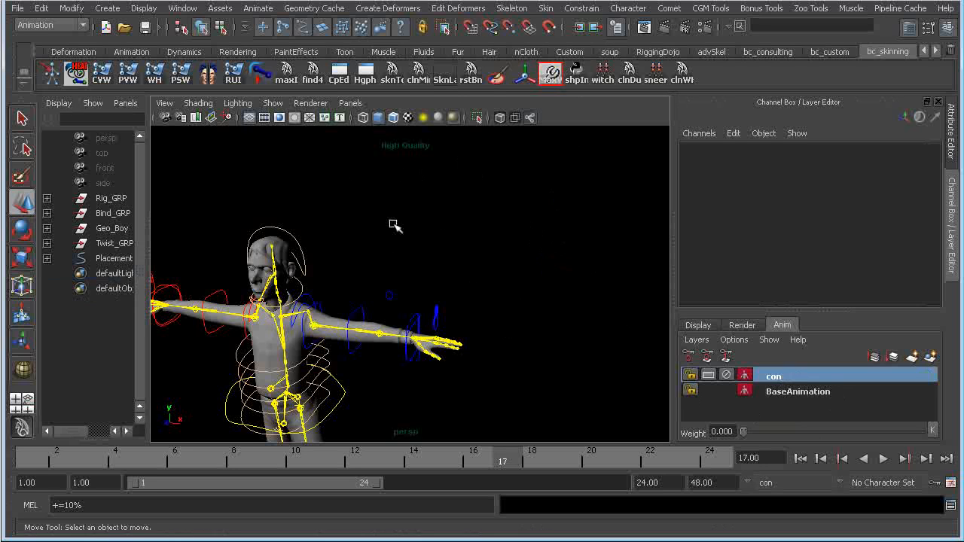
mouse_move(439, 229)
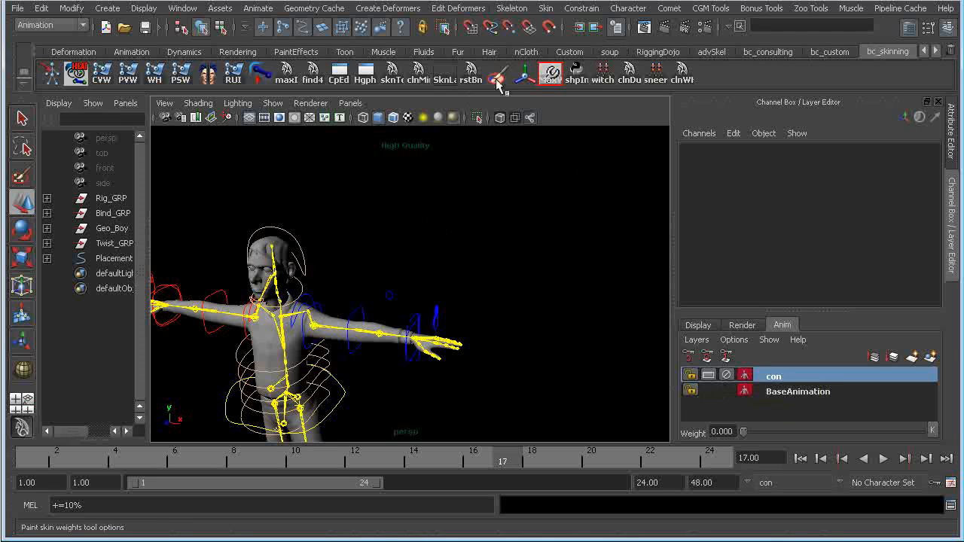
left_click(628, 8)
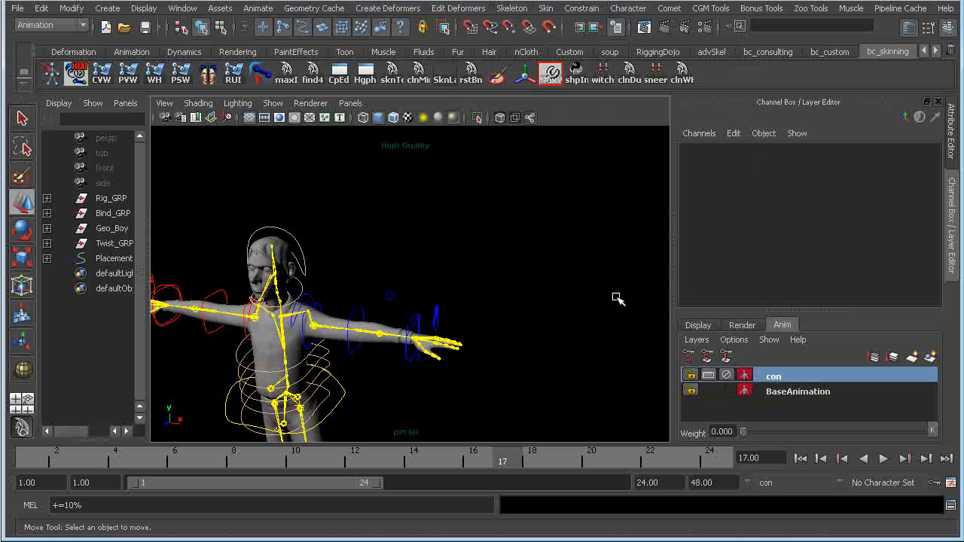
mouse_move(232, 435)
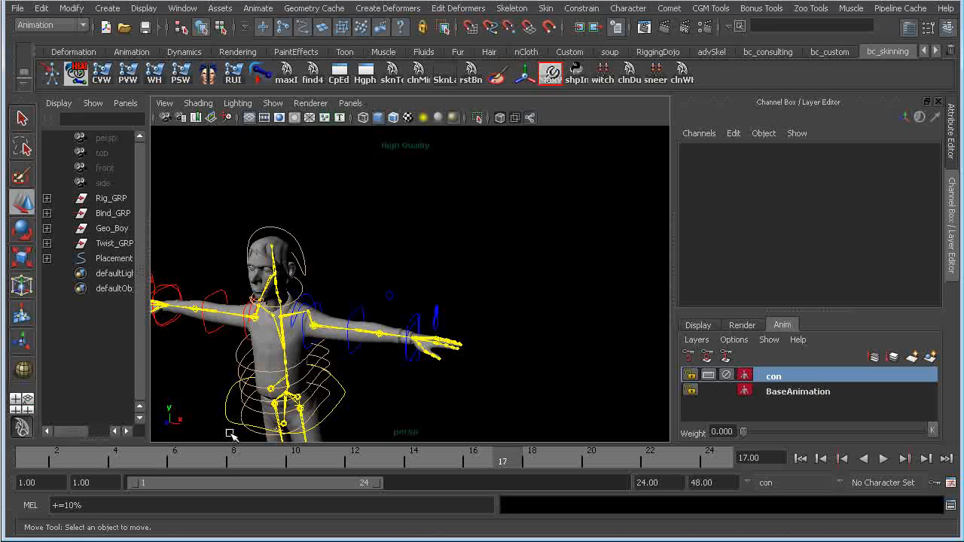
mouse_move(796, 393)
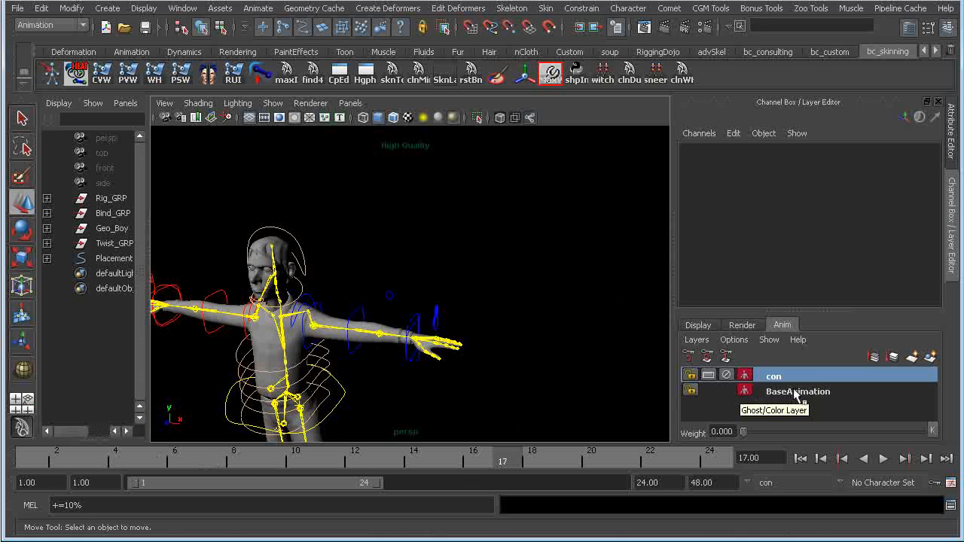
mouse_move(462, 350)
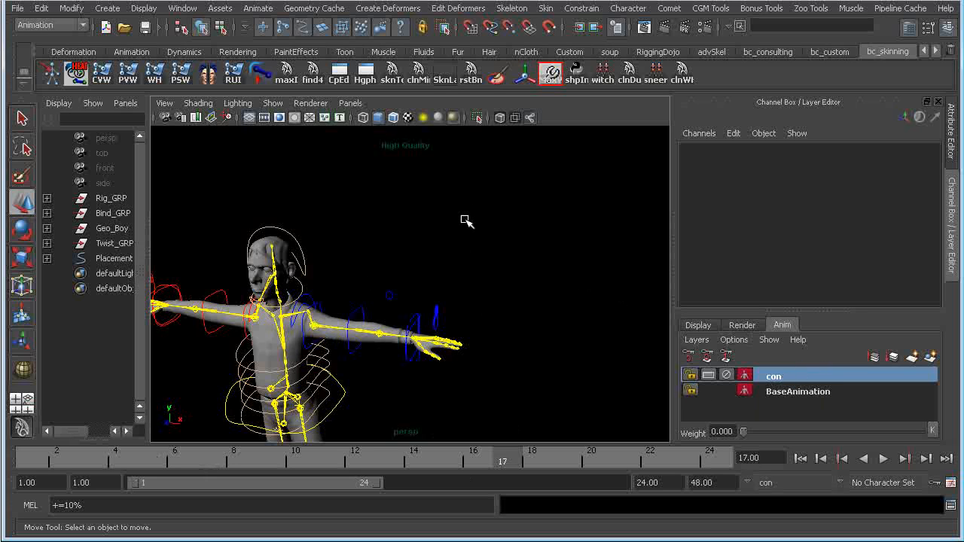
mouse_move(553, 386)
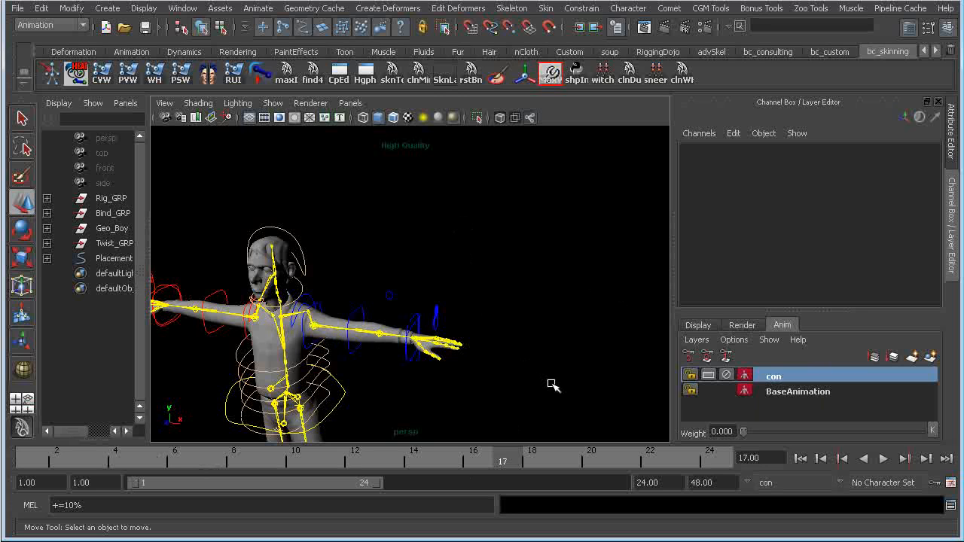
mouse_move(554, 366)
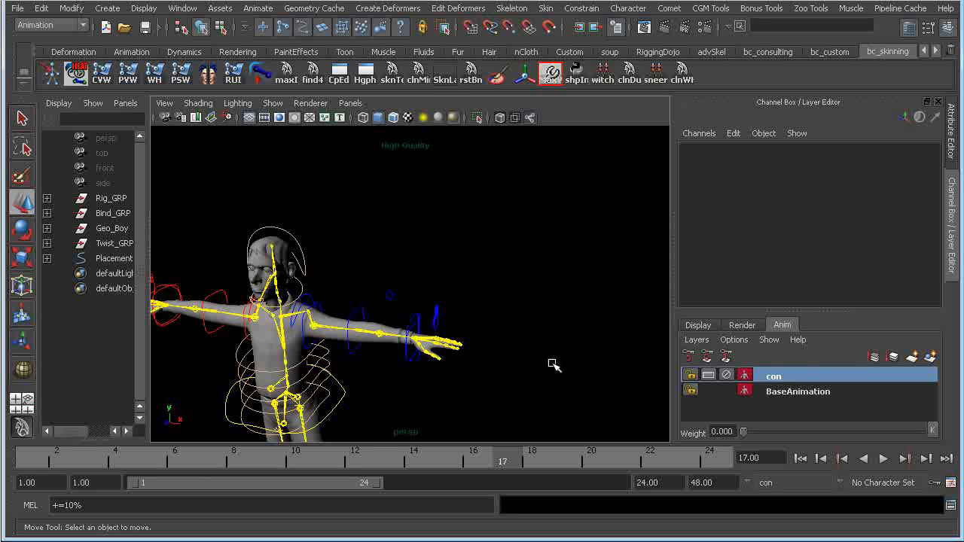
mouse_move(589, 364)
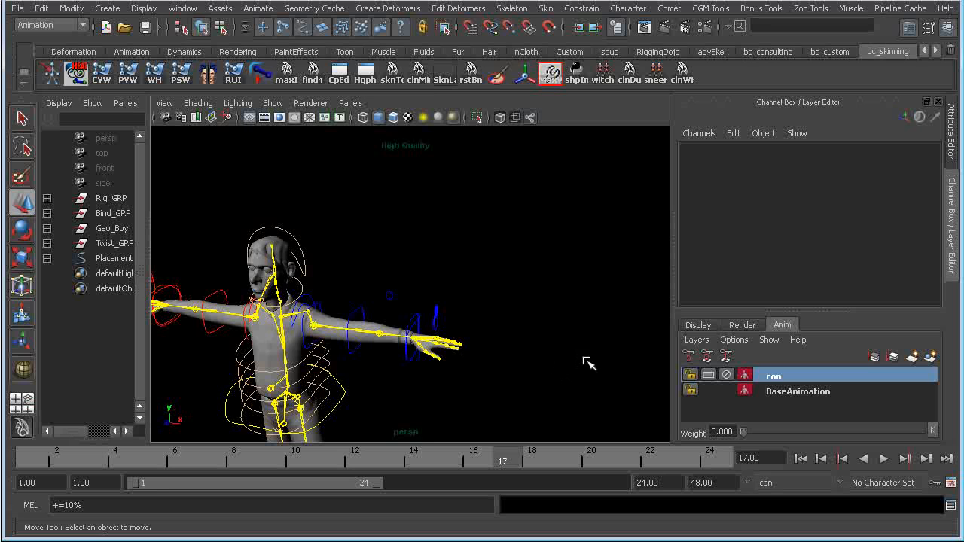
Step: Set New HIK curve default to Independent Euler-angle curves and save preferences
left_click(182, 8)
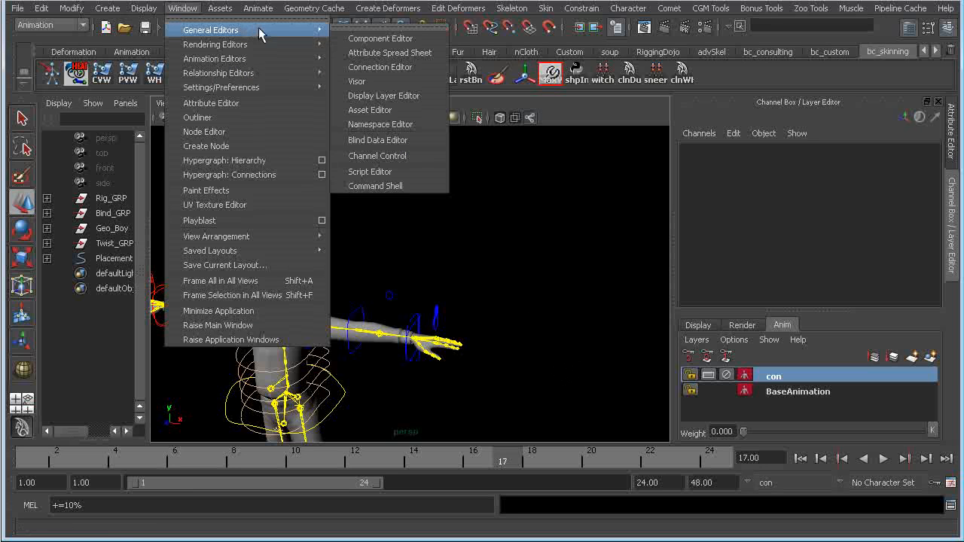
left_click(221, 88)
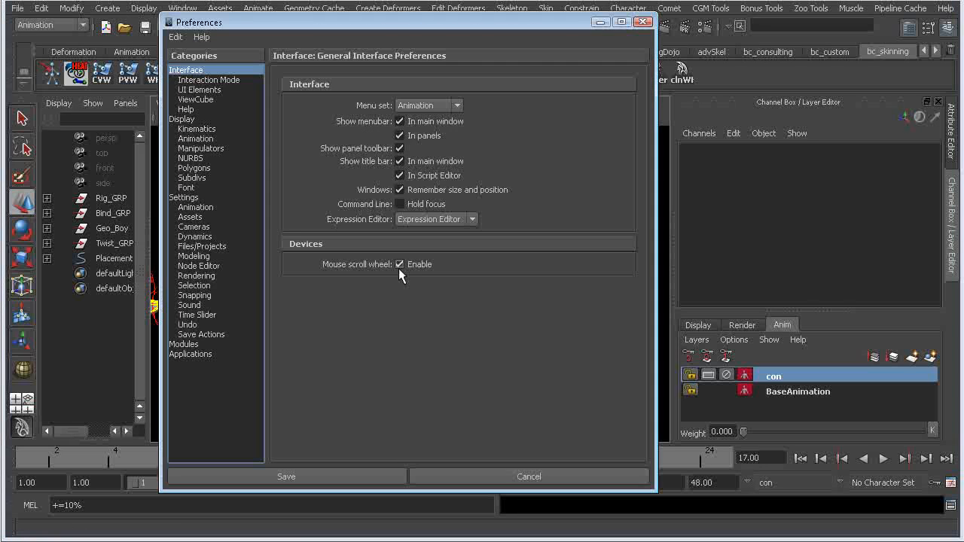
left_click(195, 207)
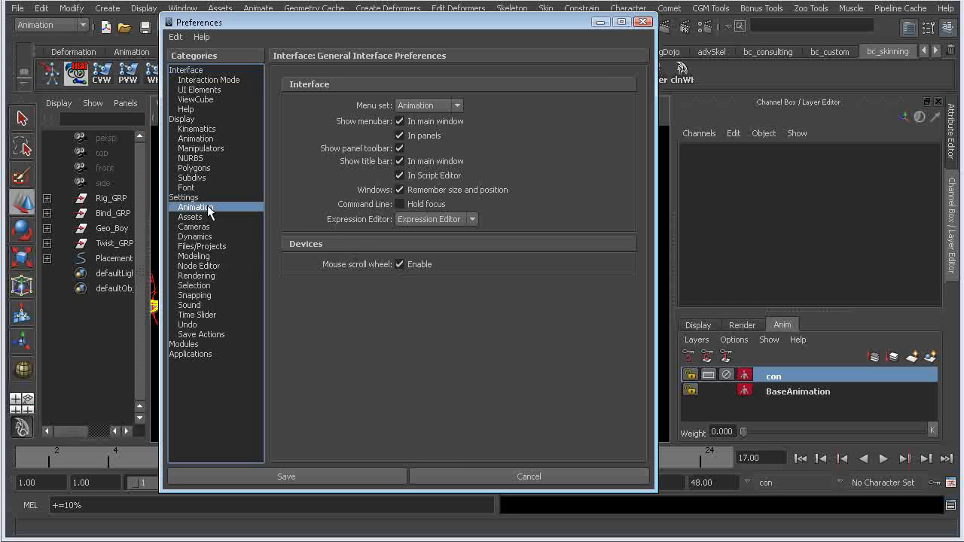
left_click(194, 208)
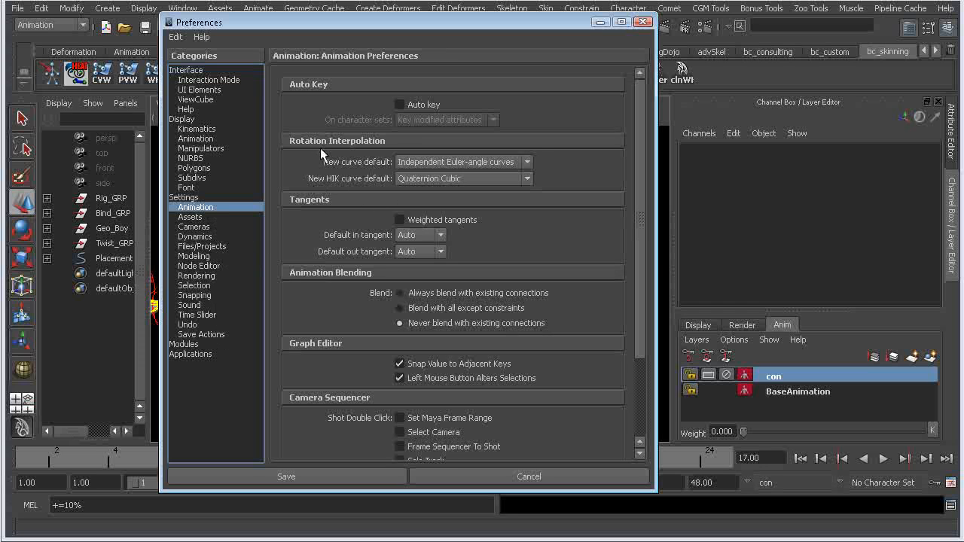
mouse_move(377, 186)
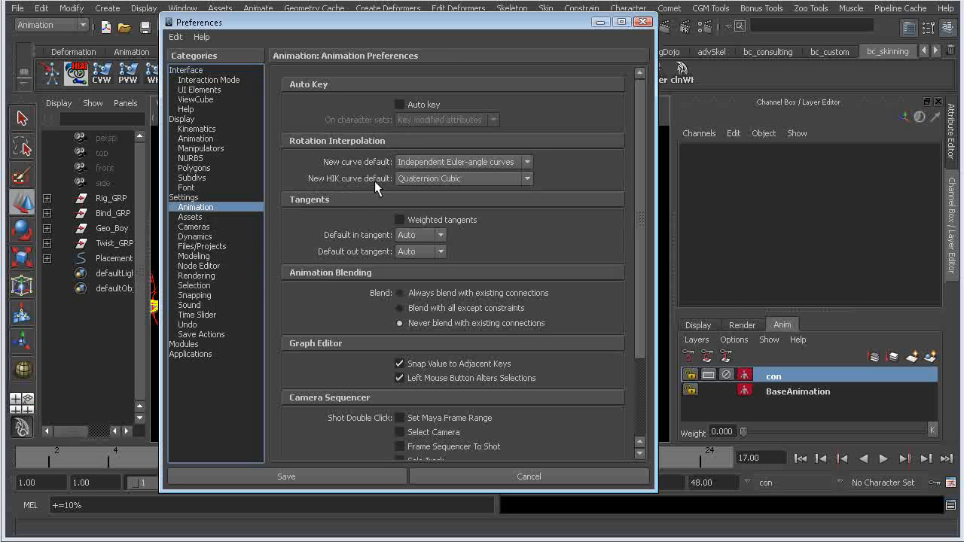
mouse_move(429, 183)
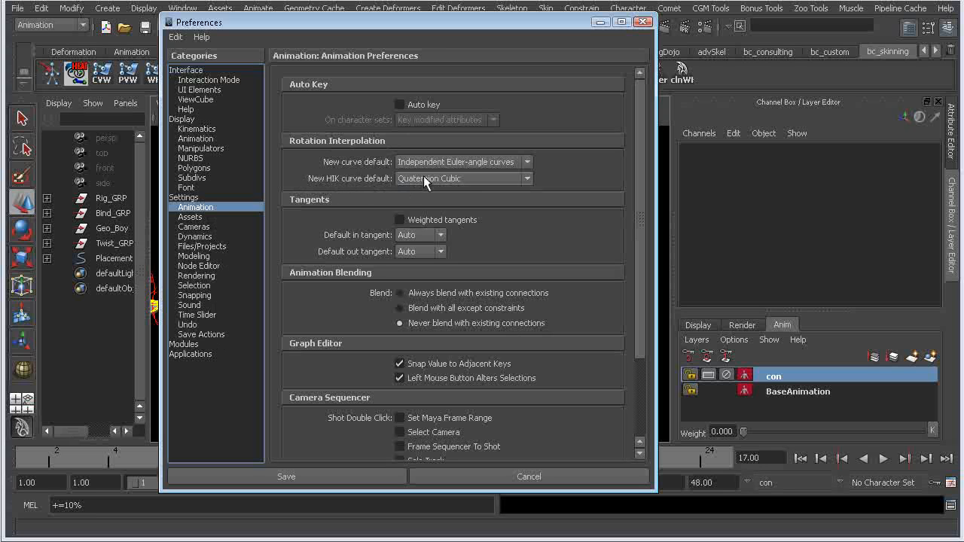
left_click(463, 178)
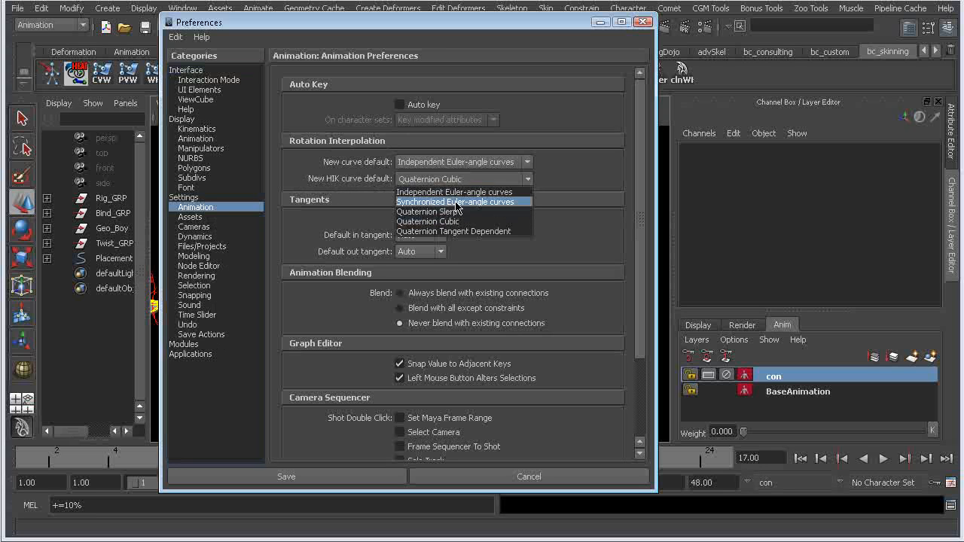
left_click(457, 192)
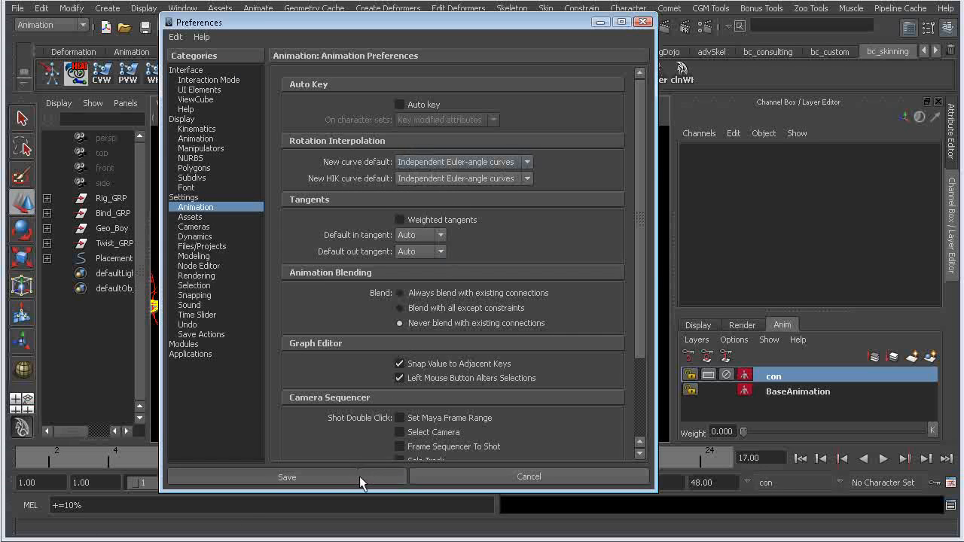
left_click(287, 477)
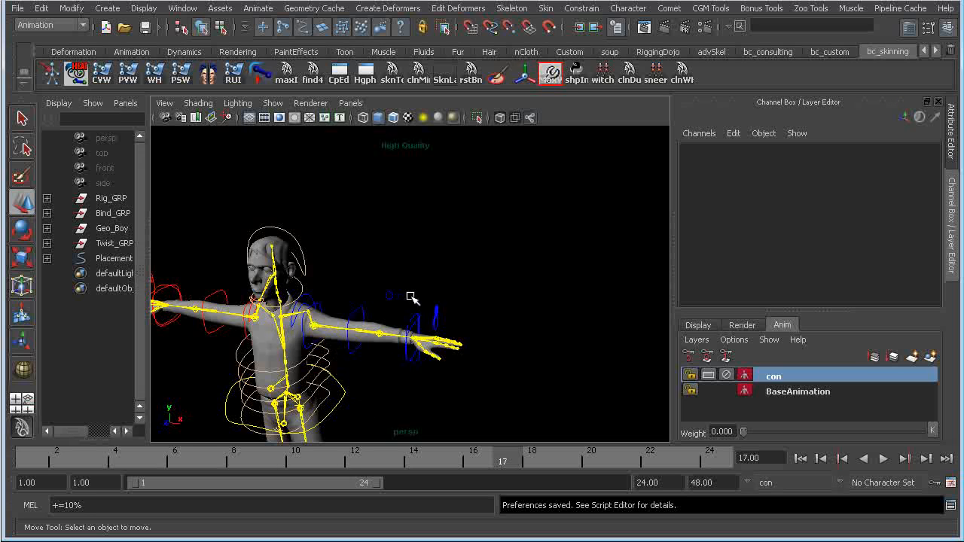
mouse_move(175, 454)
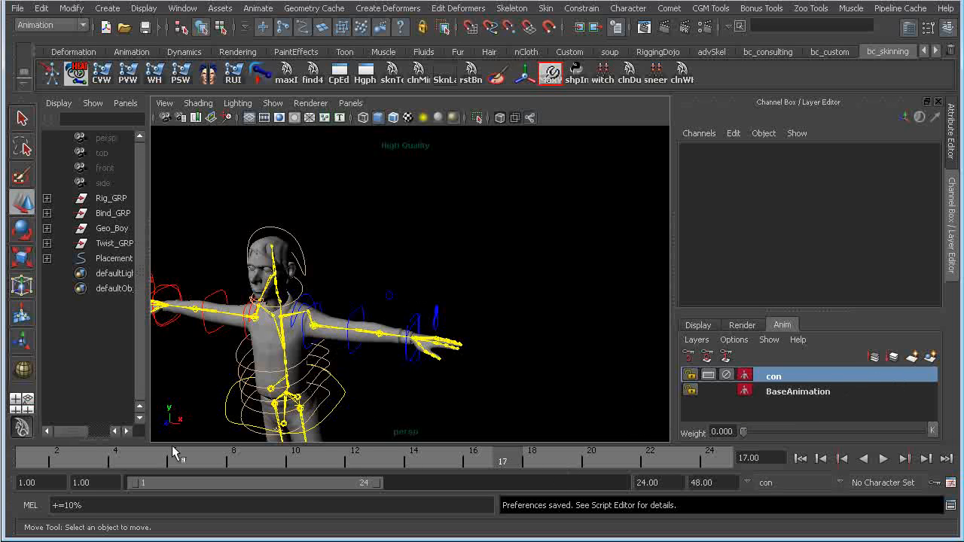
mouse_move(593, 452)
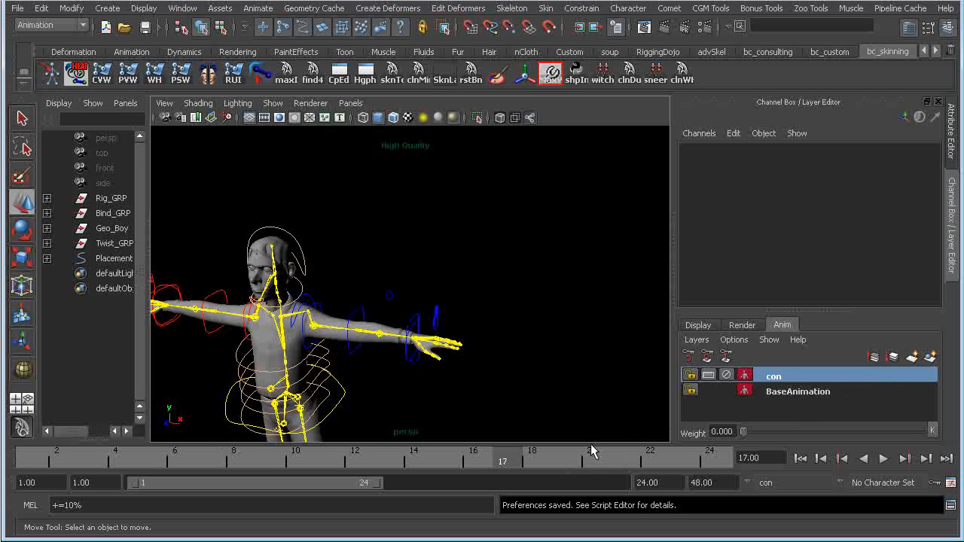
mouse_move(646, 154)
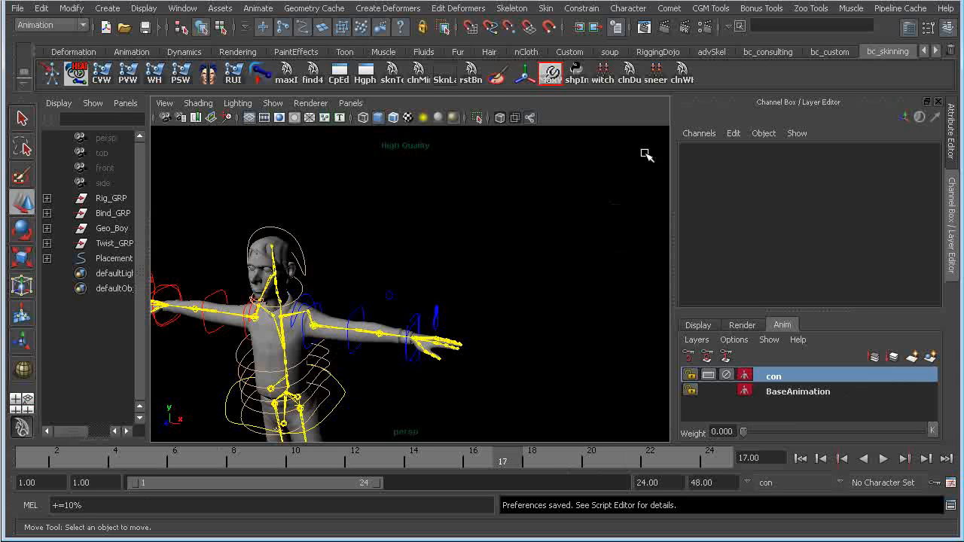
mouse_move(504, 278)
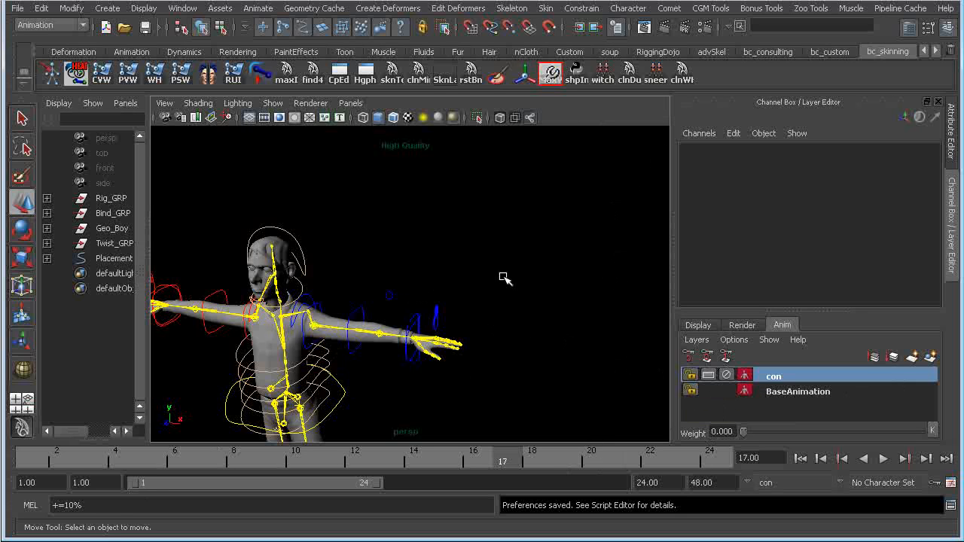
mouse_move(527, 231)
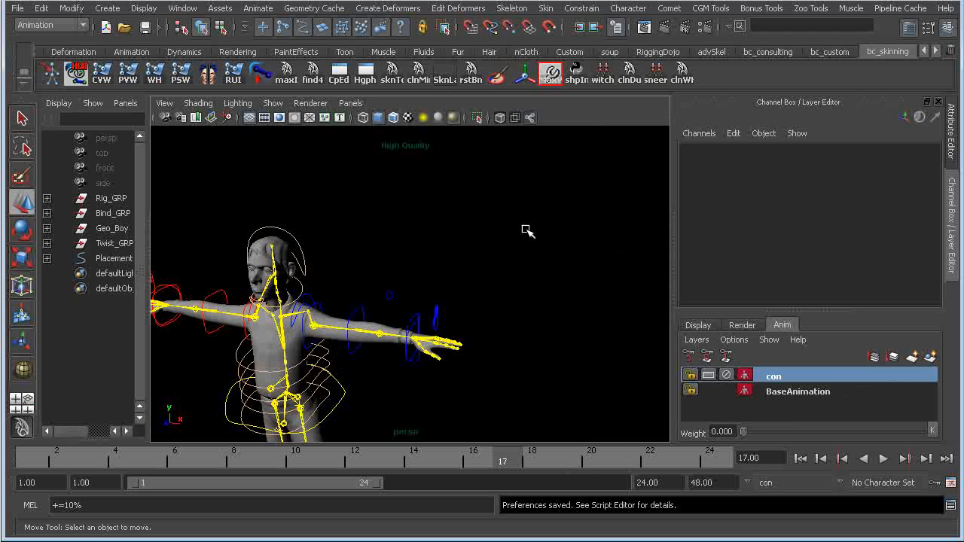
mouse_move(652, 98)
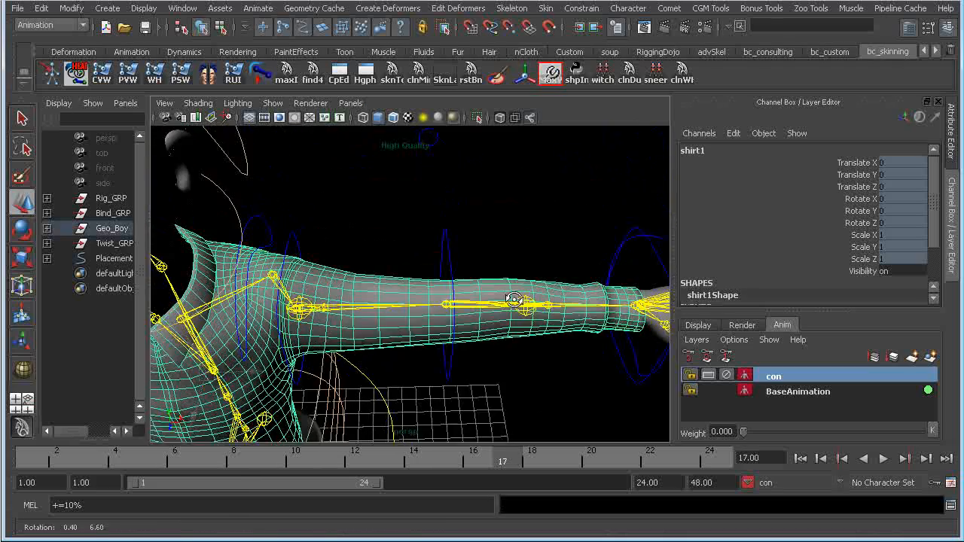
Step: Tumble in along the sleeve, bring up shirt mesh options, and close Brush Settings
left_click_drag(514, 299, 473, 335)
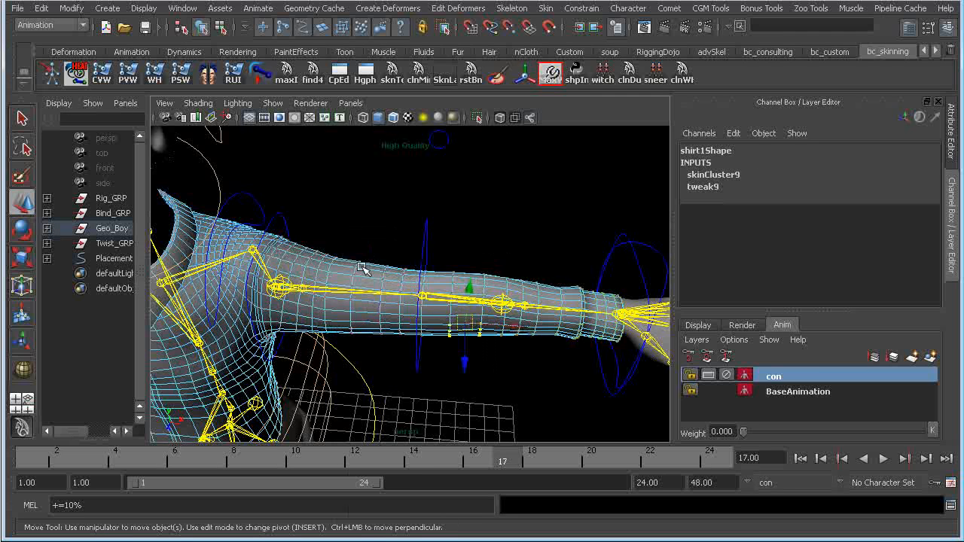
right_click(401, 237)
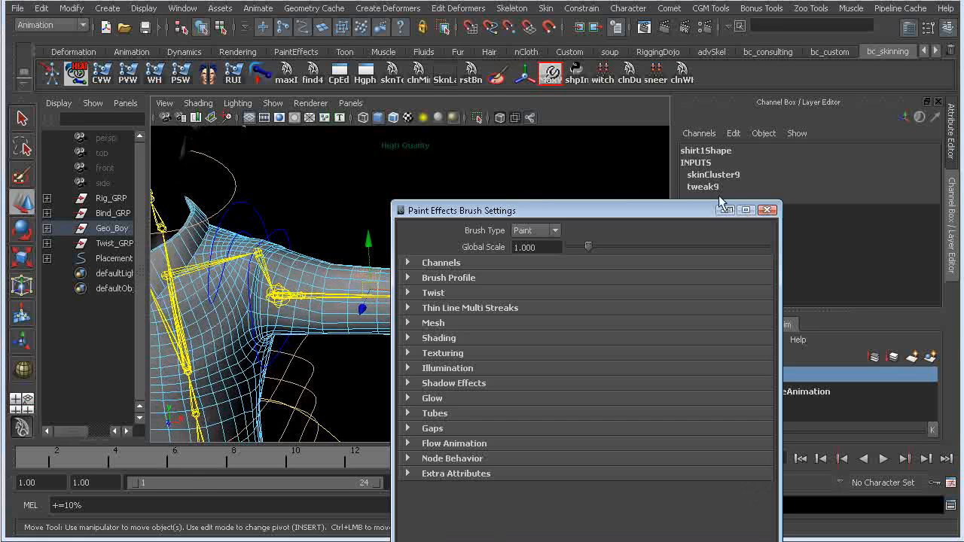
left_click(768, 210)
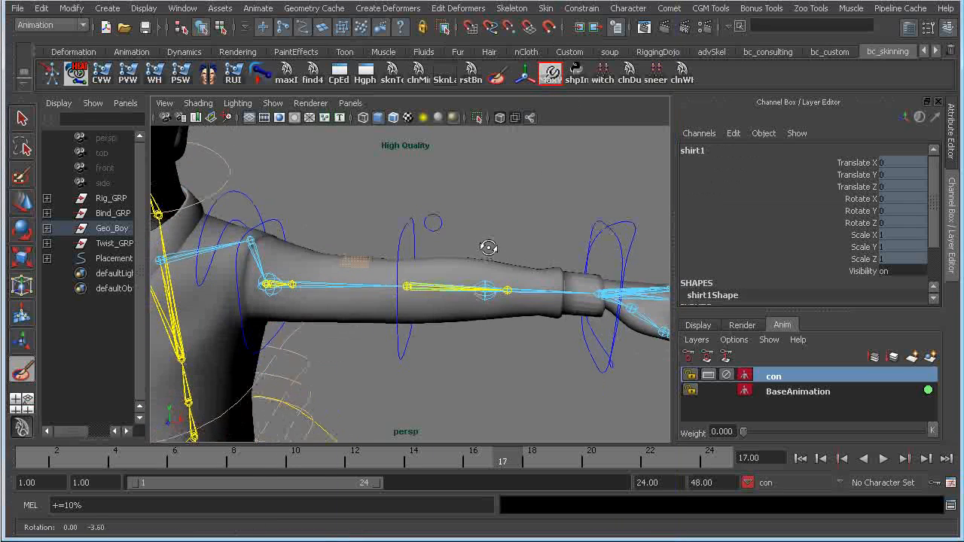
Step: Open the Preferences window from Window > Settings/Preferences
left_click(182, 8)
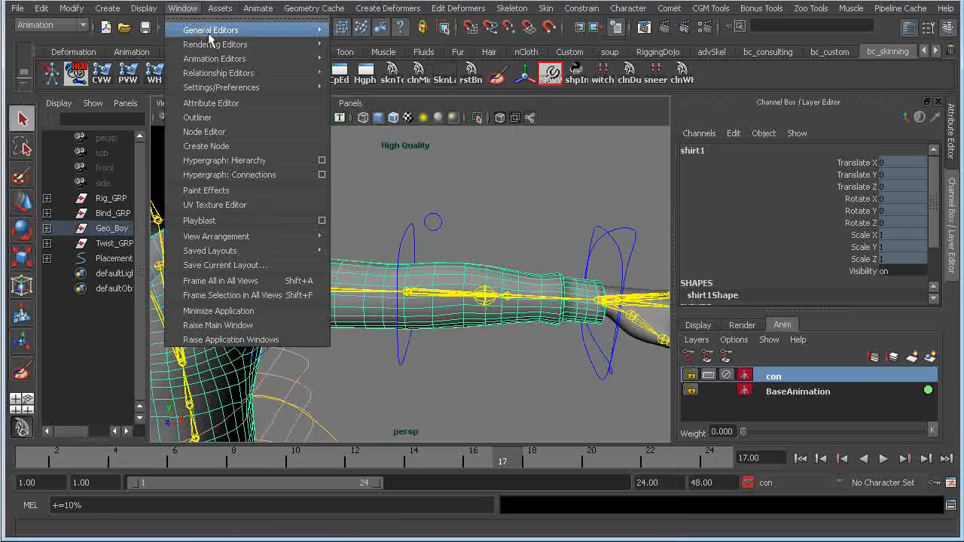
mouse_move(221, 87)
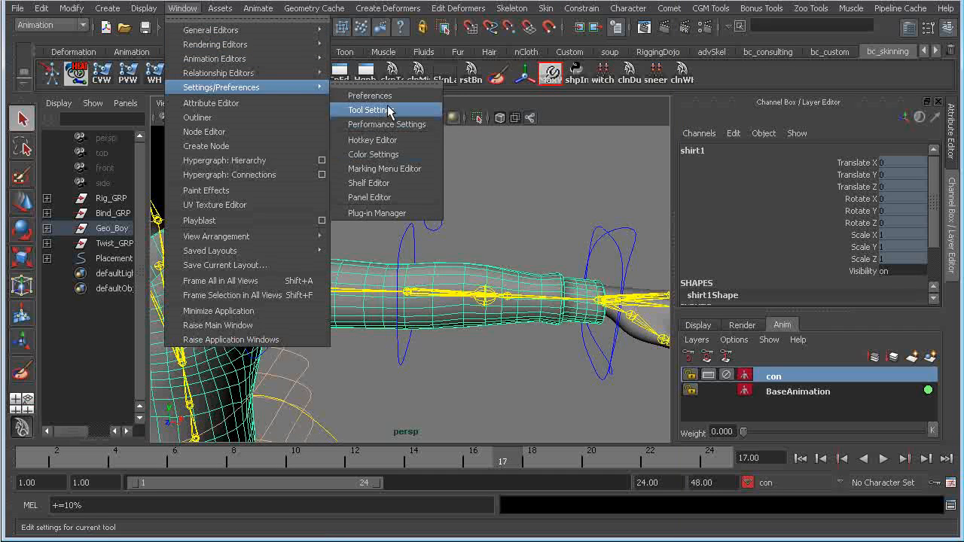
mouse_move(396, 124)
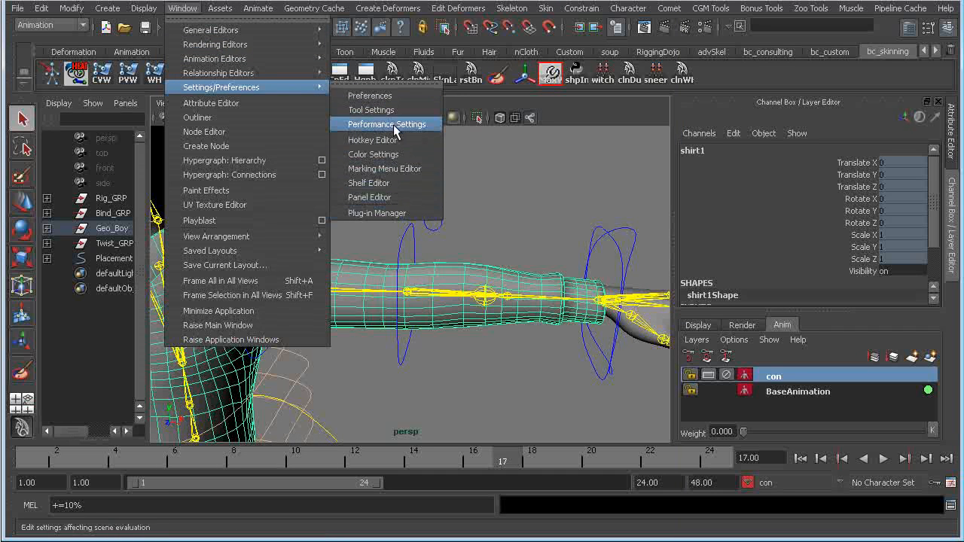
mouse_move(373, 140)
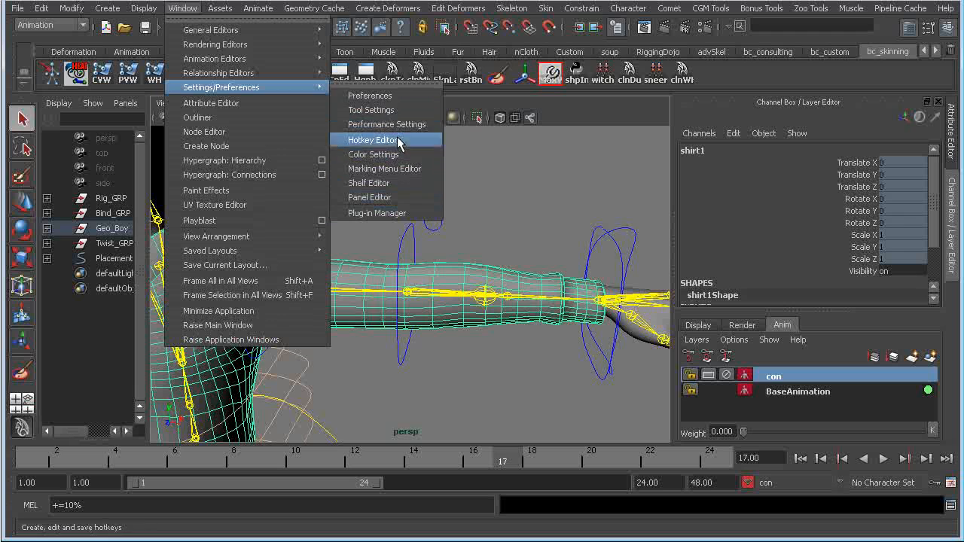
mouse_move(387, 124)
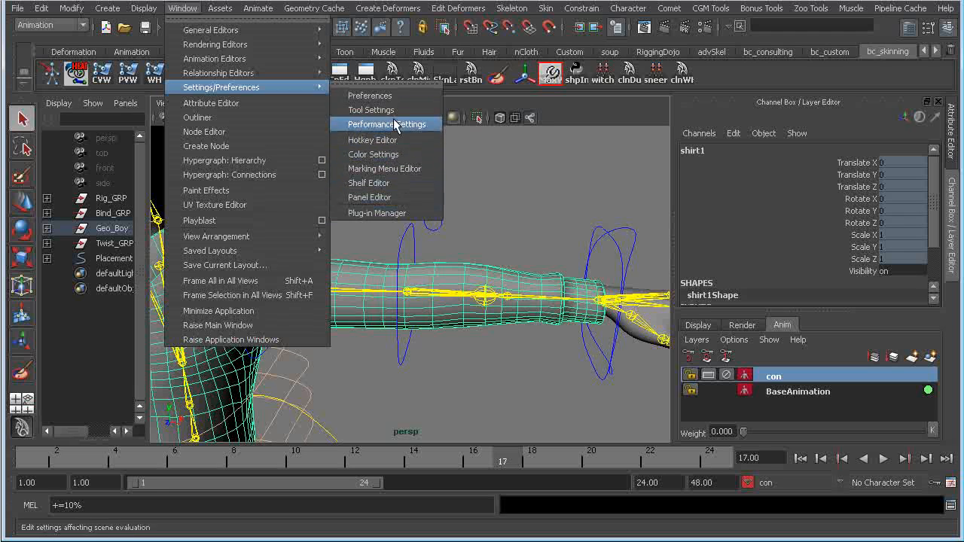
left_click(370, 95)
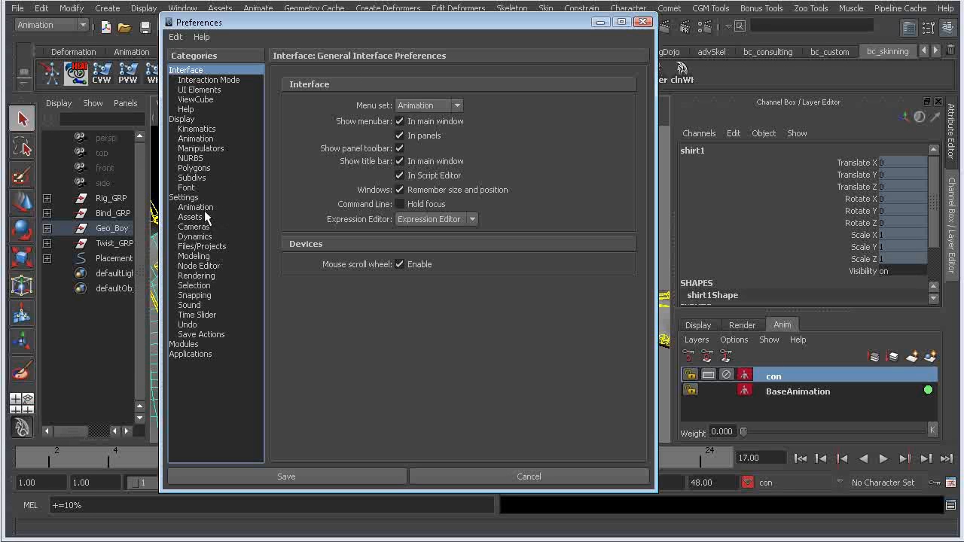
Step: In the Selection category, uncheck Selection type effects active and save preferences
left_click(195, 285)
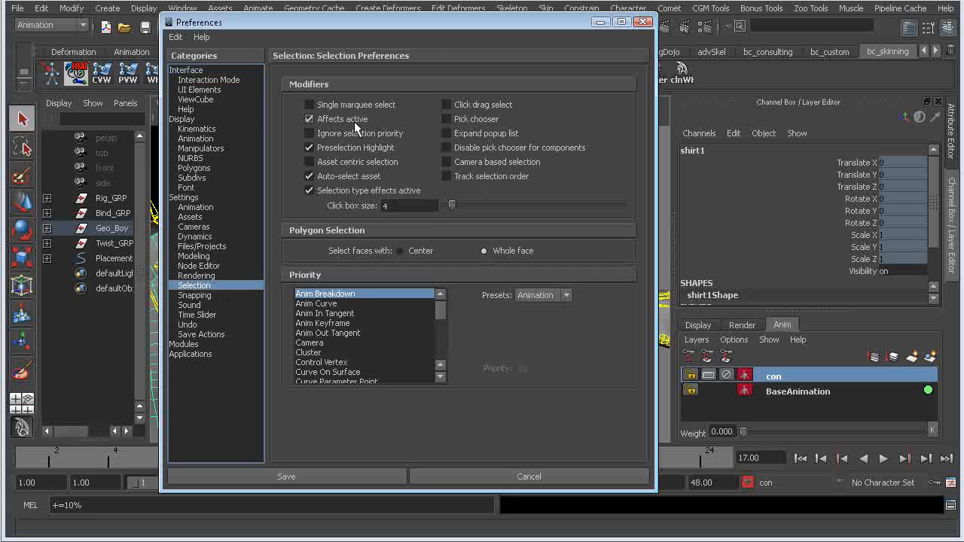
left_click(309, 134)
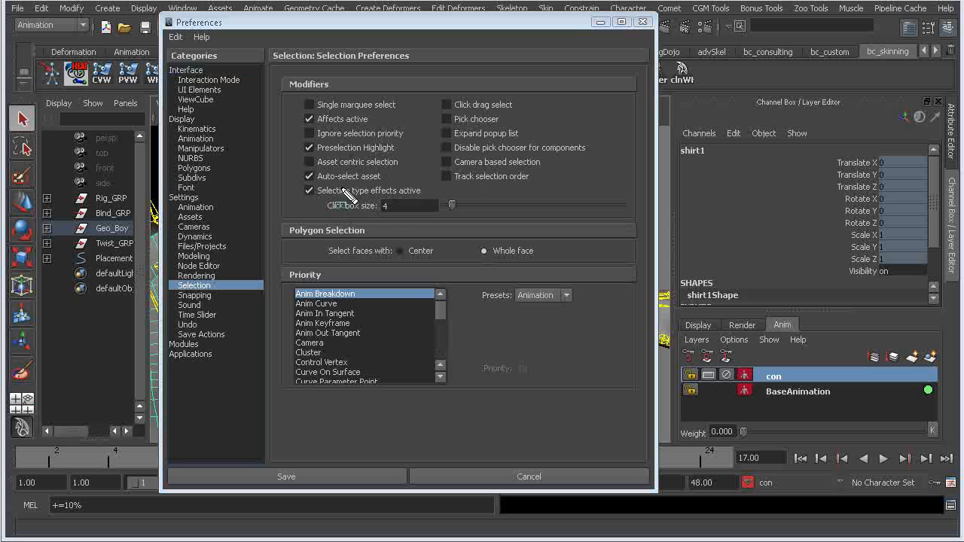
left_click(309, 190)
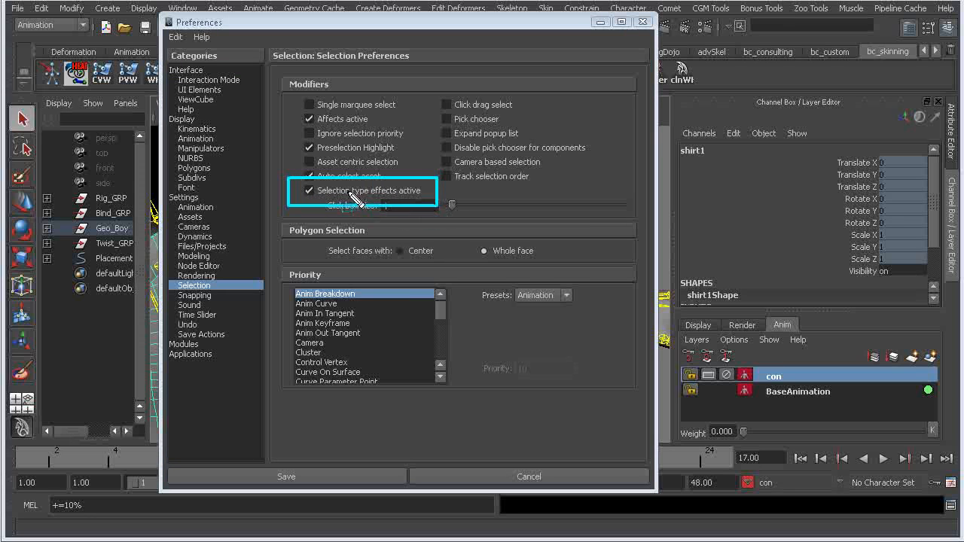
mouse_move(407, 217)
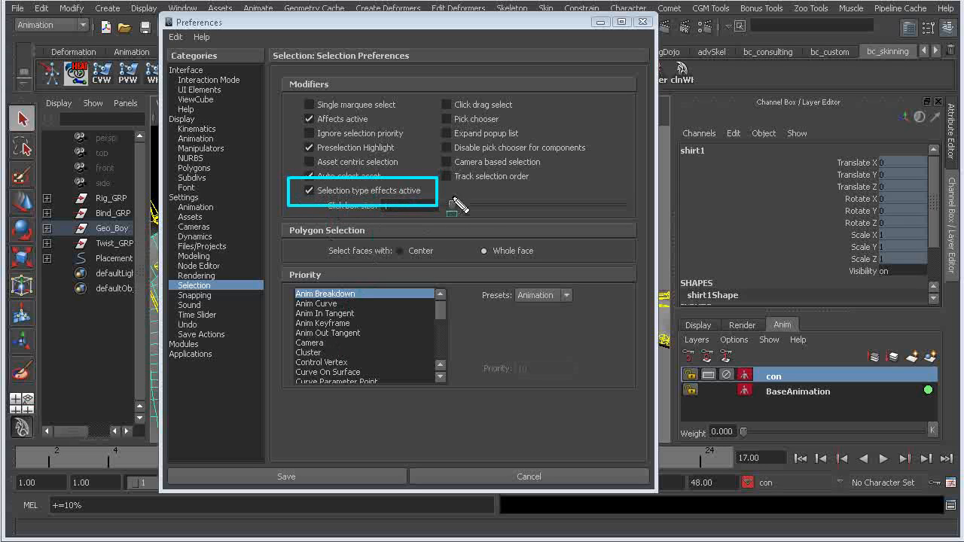
left_click(309, 190)
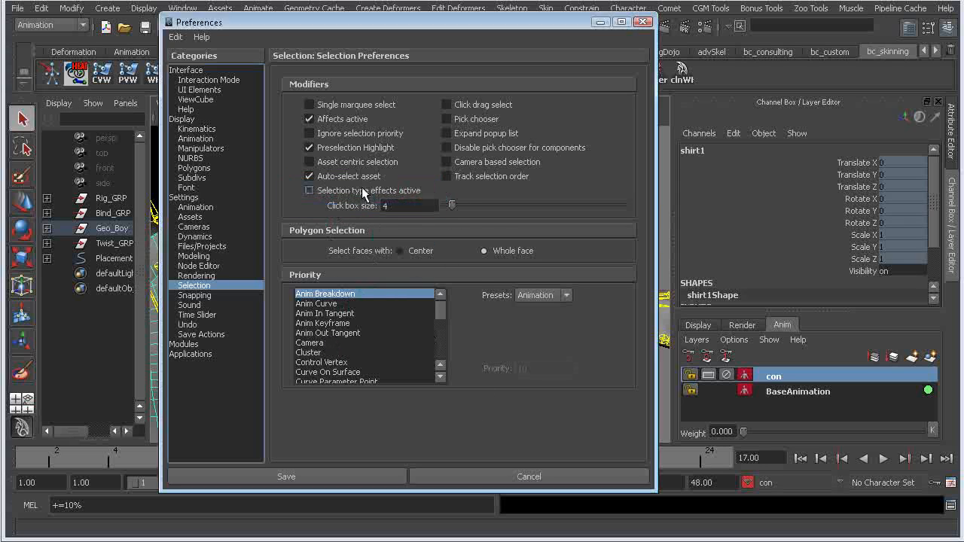
left_click(286, 476)
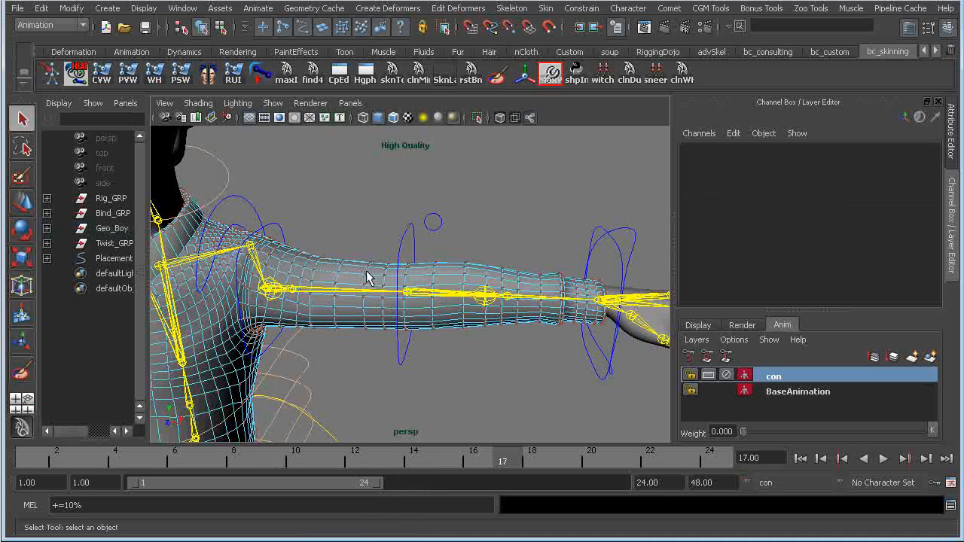
Step: Switch the shirt to Vertex mode and marquee-select upper-arm vertices near the shoulder
right_click(365, 271)
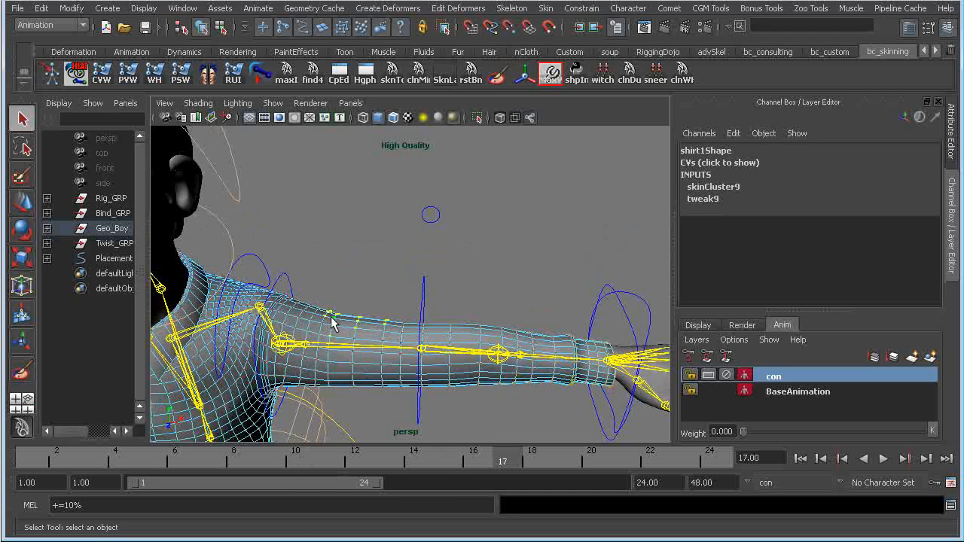
left_click_drag(335, 324, 386, 342)
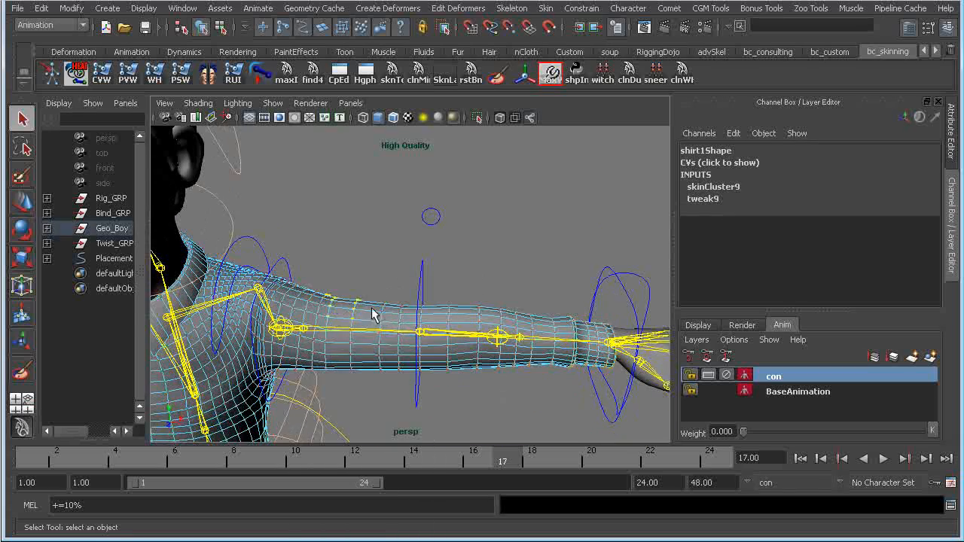
right_click(452, 316)
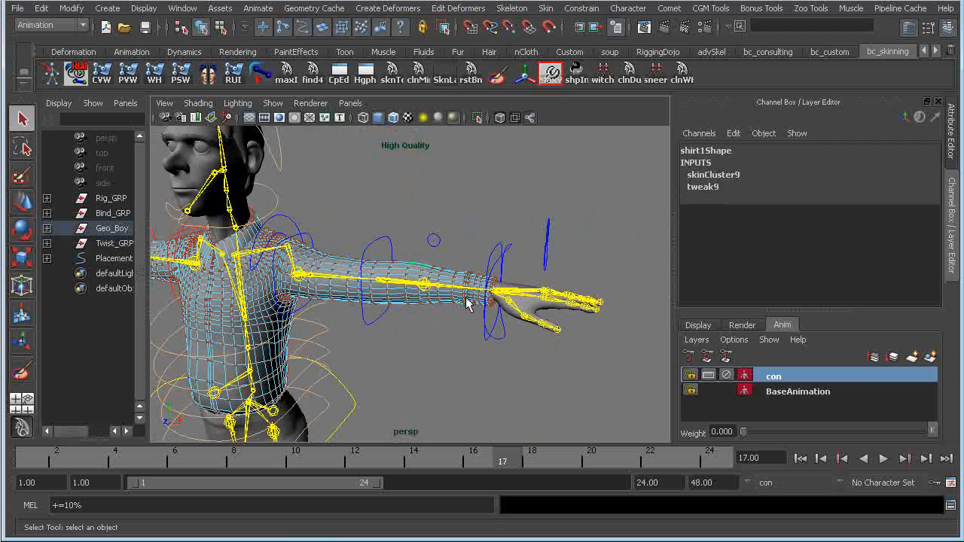
mouse_move(418, 234)
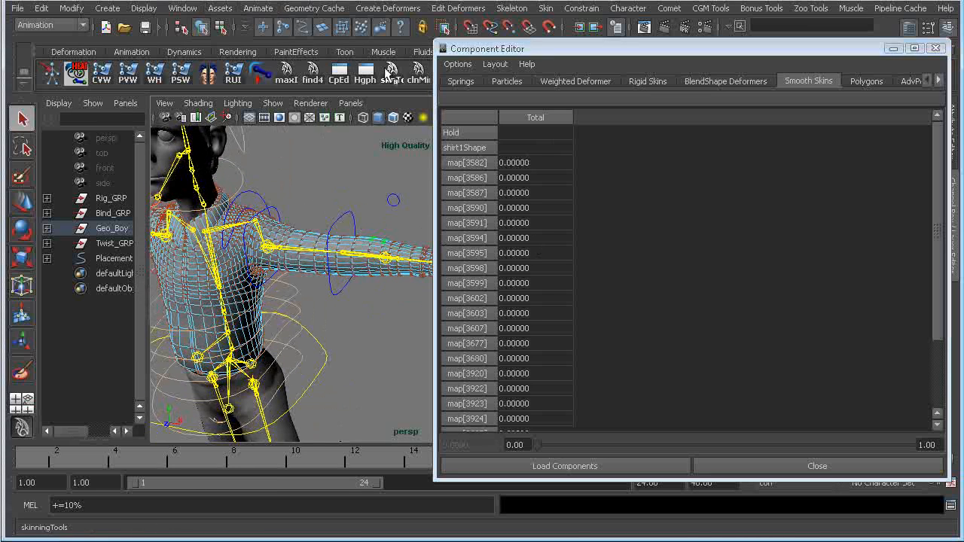
Step: Reopen the Preferences window, review the interface settings, and close it
right_click(369, 249)
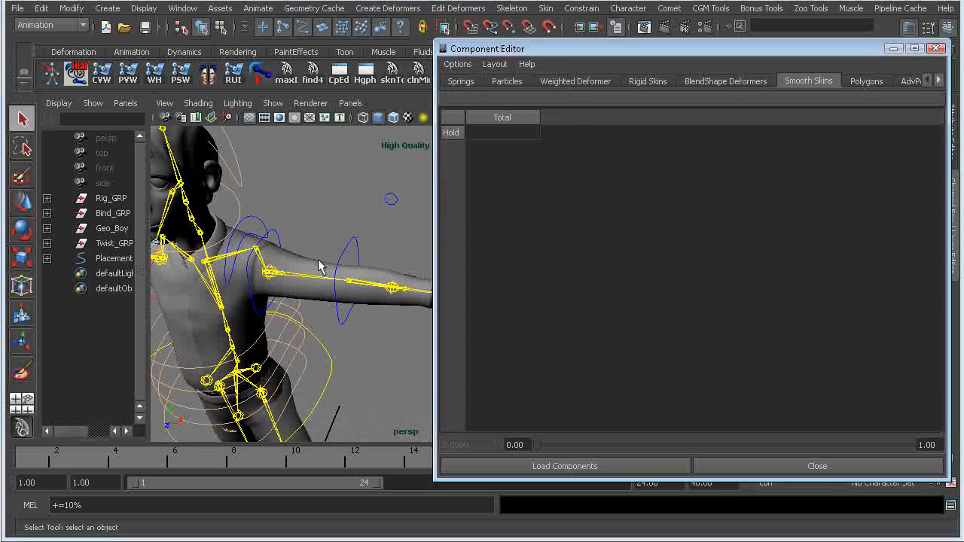
left_click(183, 8)
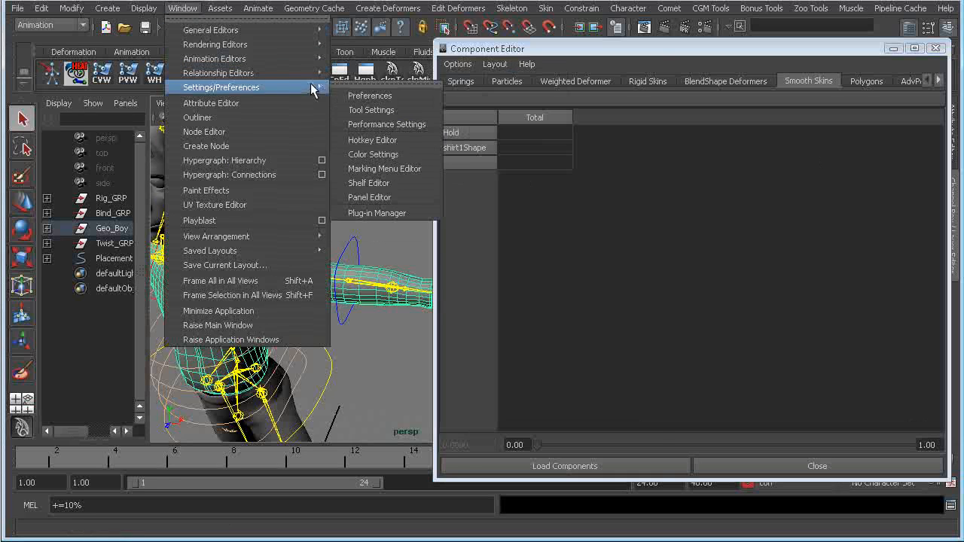
left_click(370, 95)
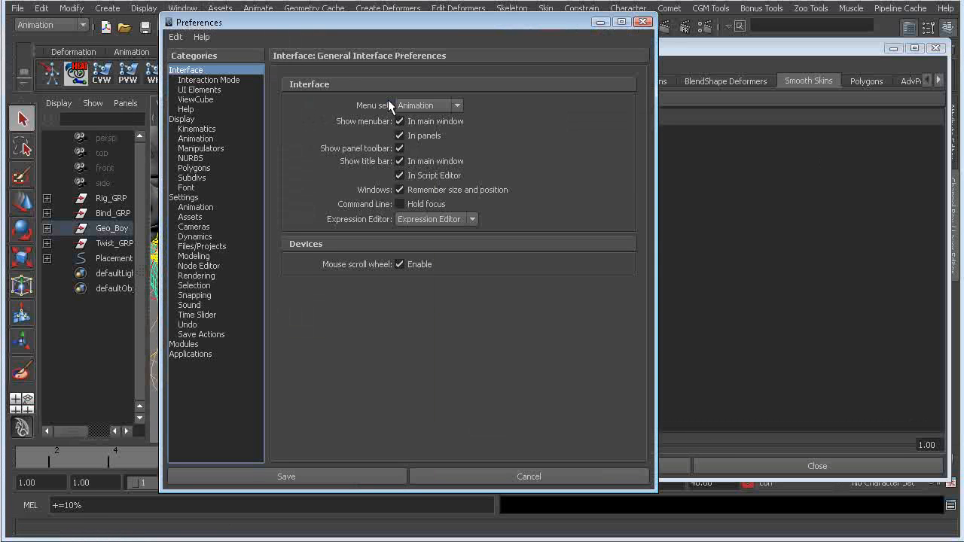
mouse_move(362, 92)
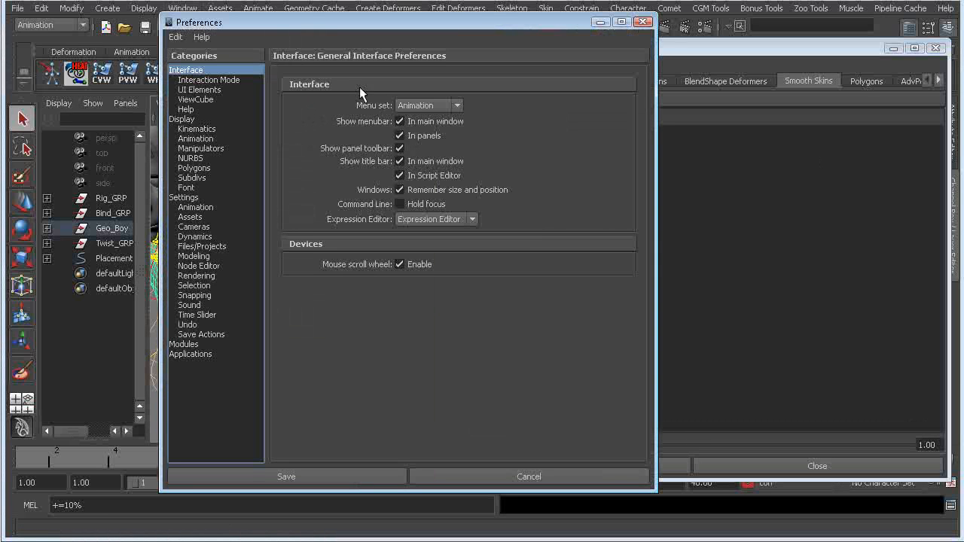
left_click(286, 476)
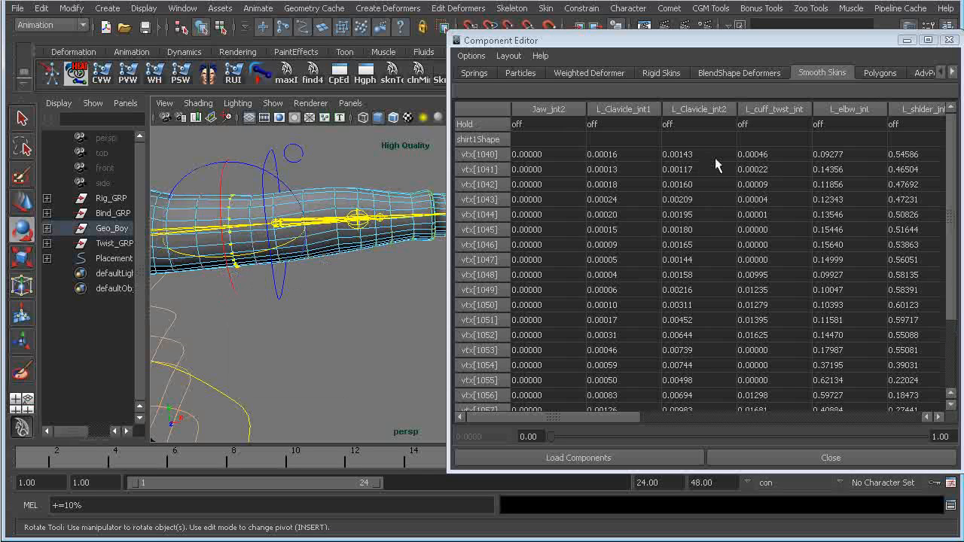
mouse_move(707, 404)
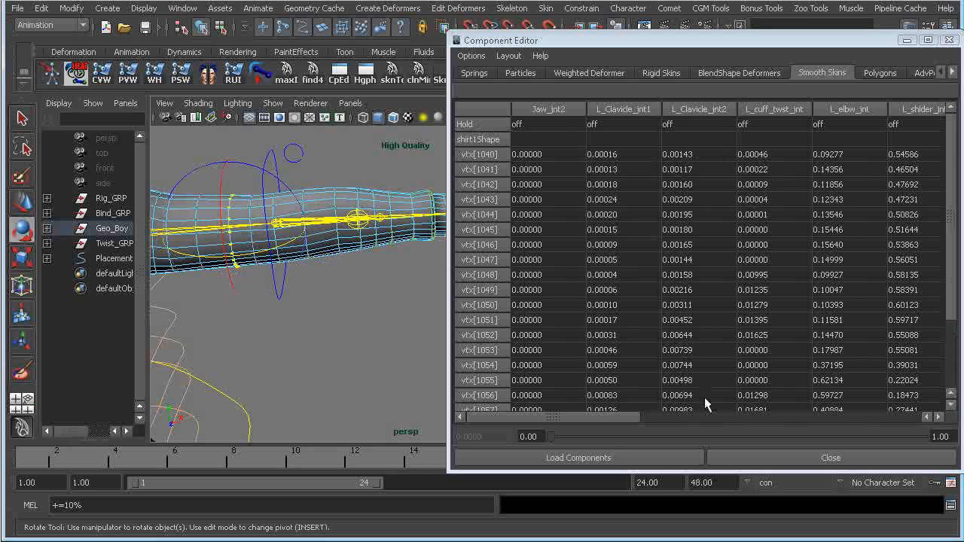
mouse_move(603, 158)
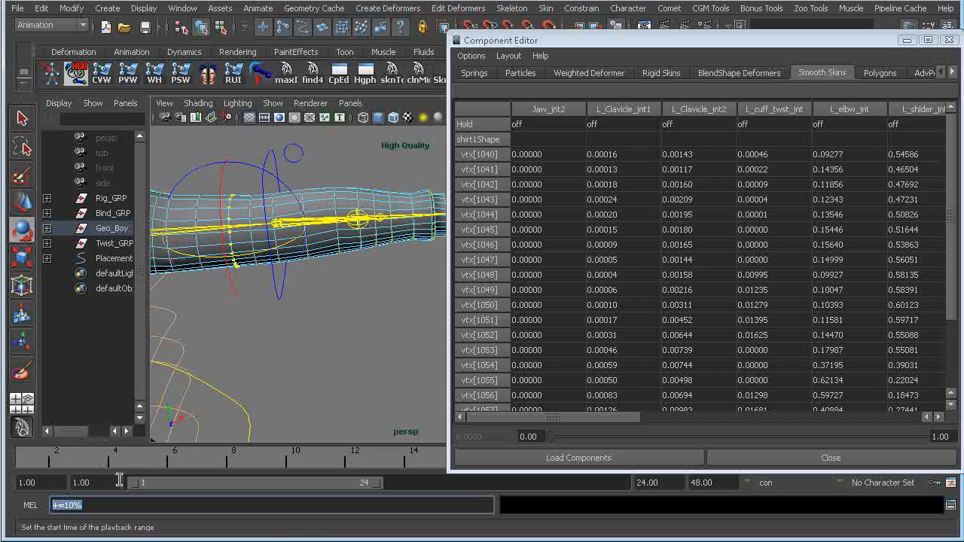
mouse_move(705, 117)
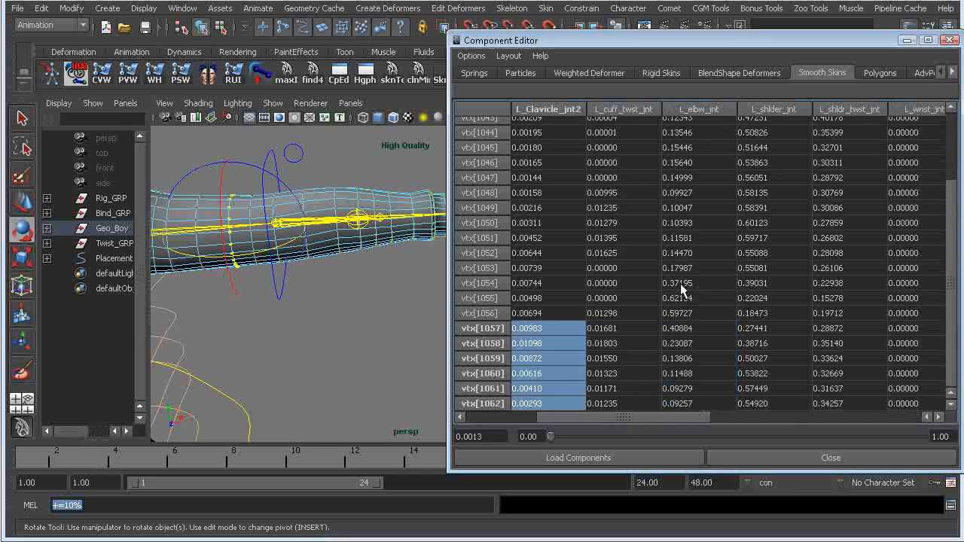
mouse_move(693, 199)
type("+=10%")
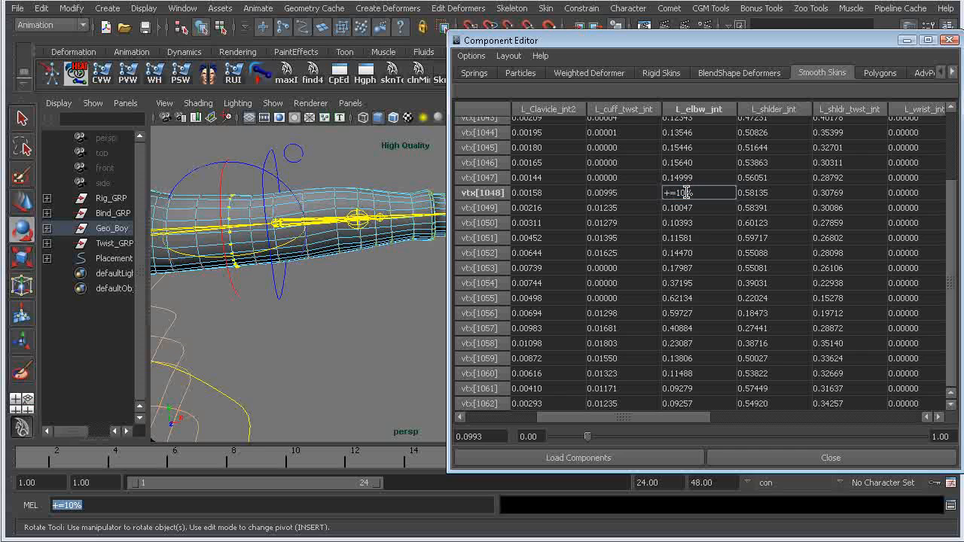
mouse_move(706, 183)
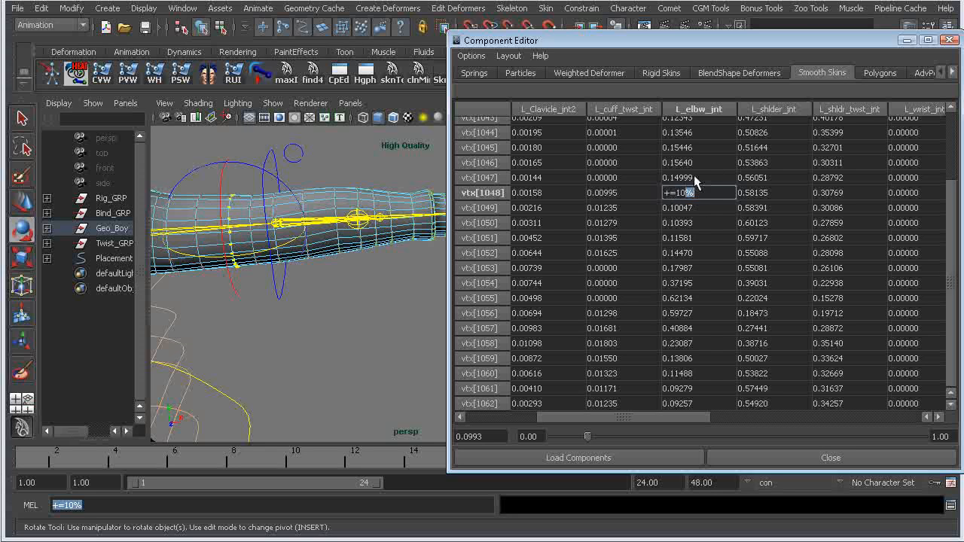
mouse_move(666, 400)
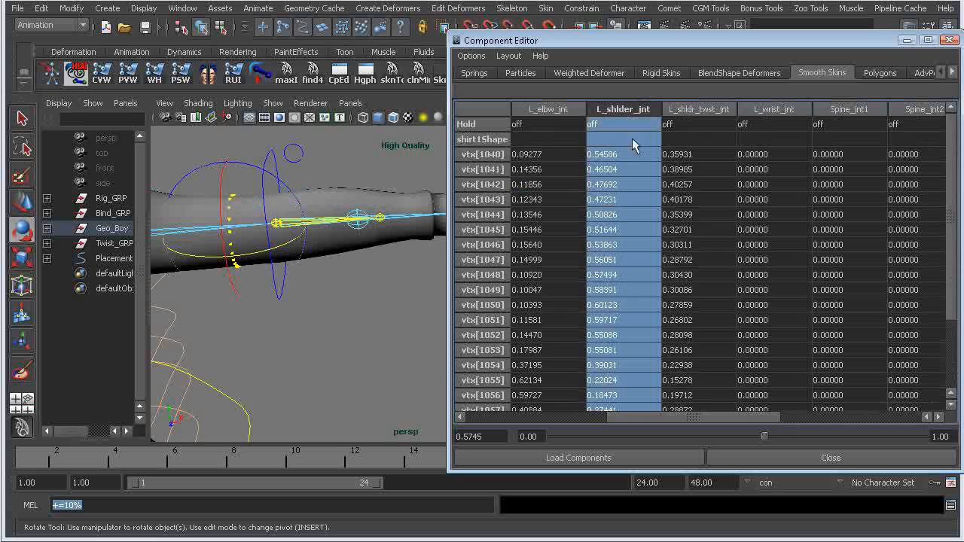
Step: Raise the whole L_Clavicle_jnt1 weight column for the loaded vertices by +=10%
left_click(623, 154)
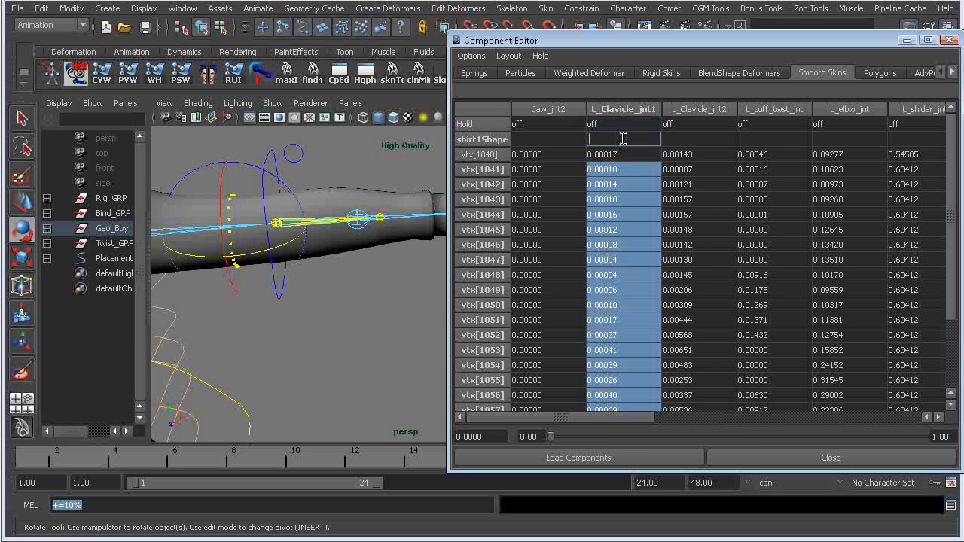
type("+=10%")
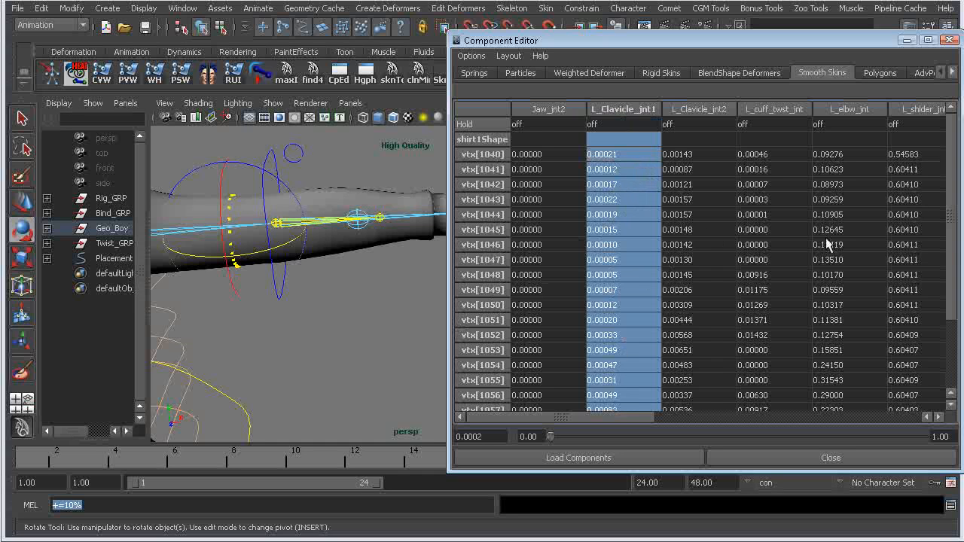
scroll("down", 3)
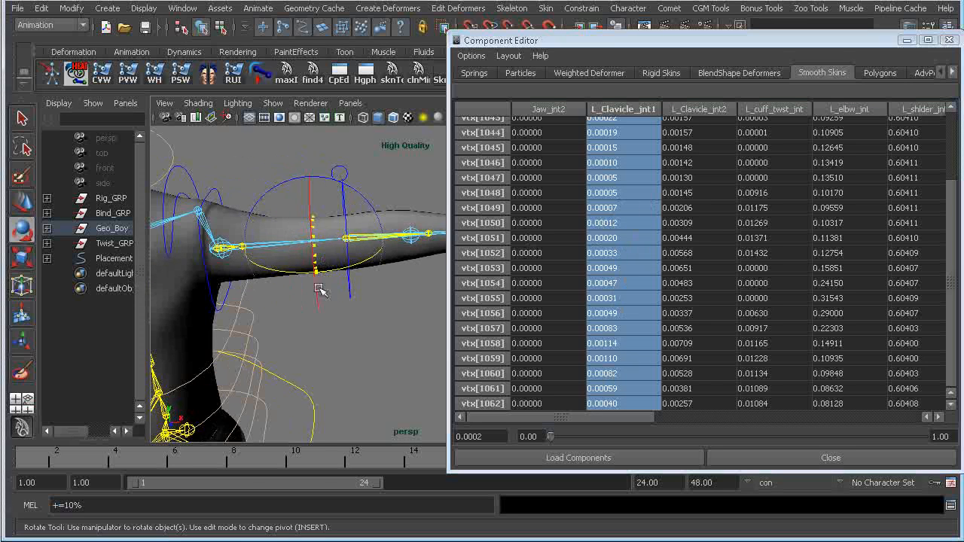
mouse_move(214, 272)
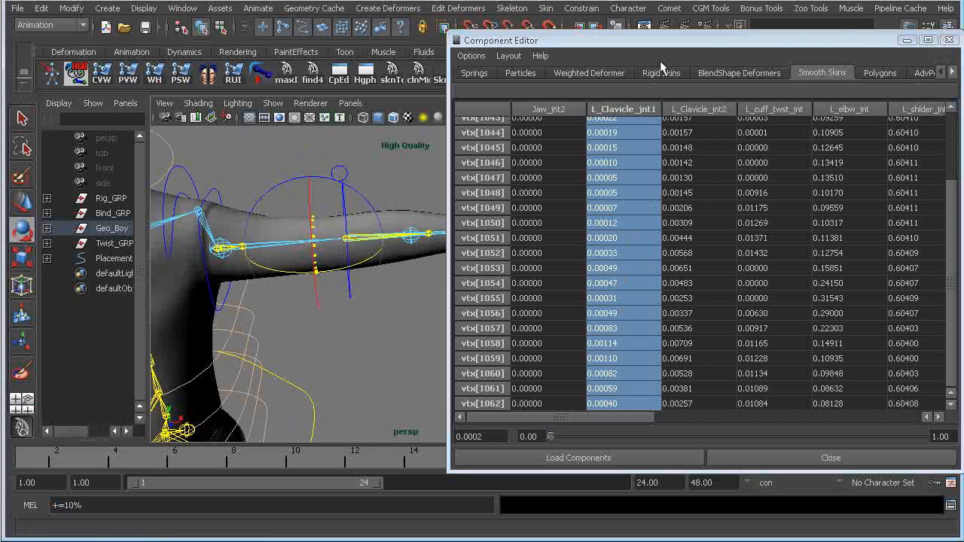
mouse_move(538, 79)
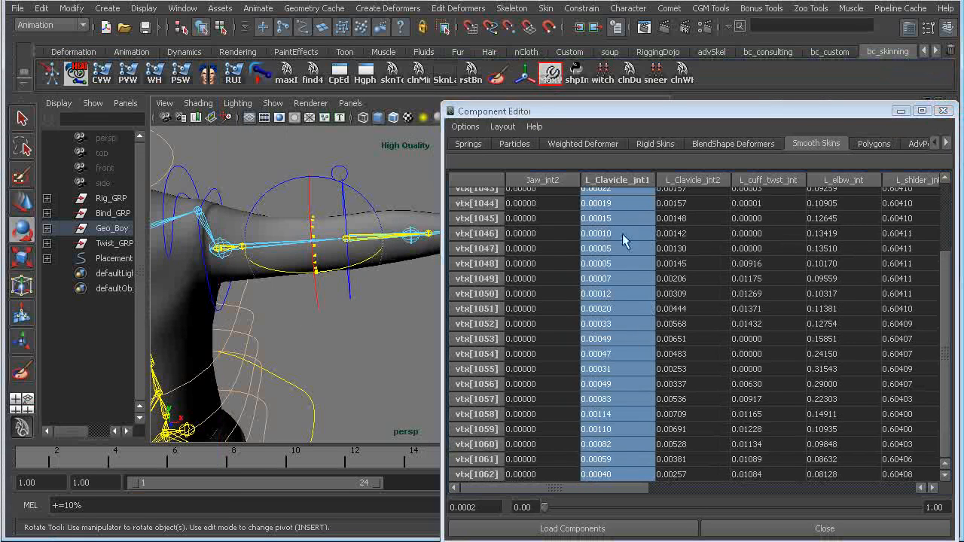
mouse_move(652, 296)
type("+=10%")
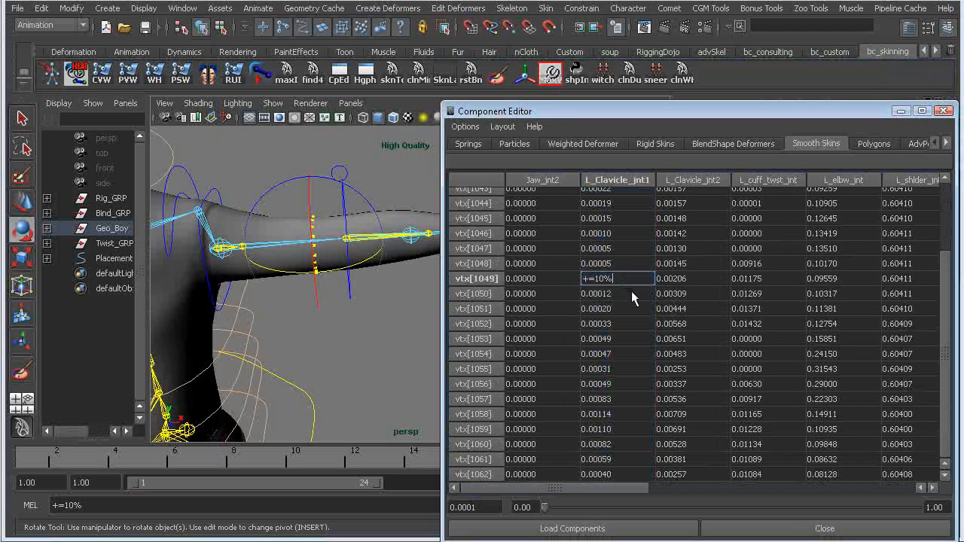
Step: Apply the 10% increase, then enter += into vtx[1049]'s L_Clavicle_jnt1 cell
key("enter")
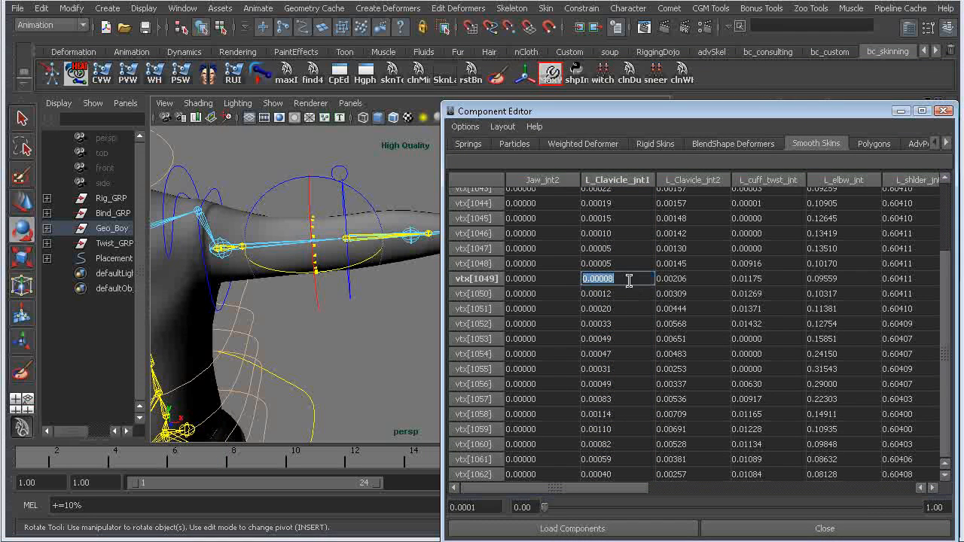
left_click(616, 323)
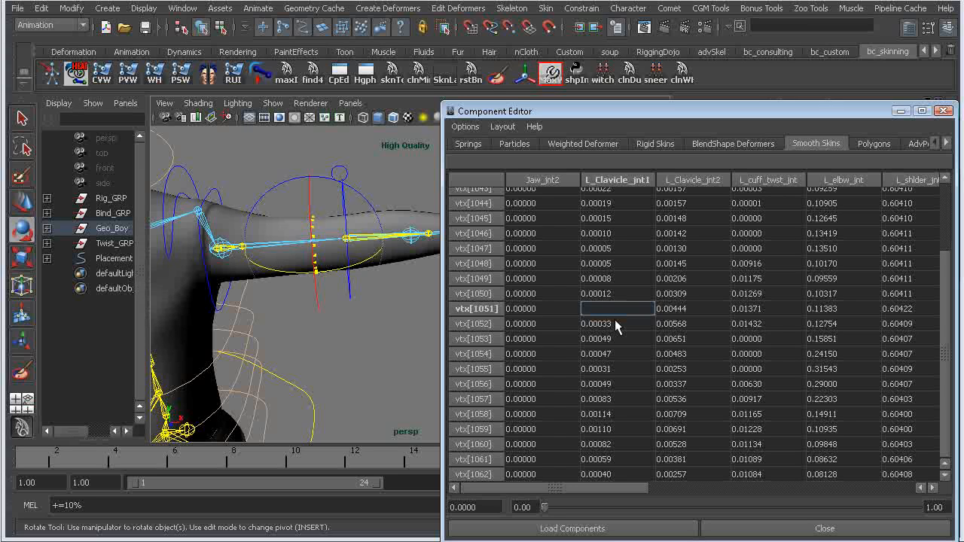
type("+=")
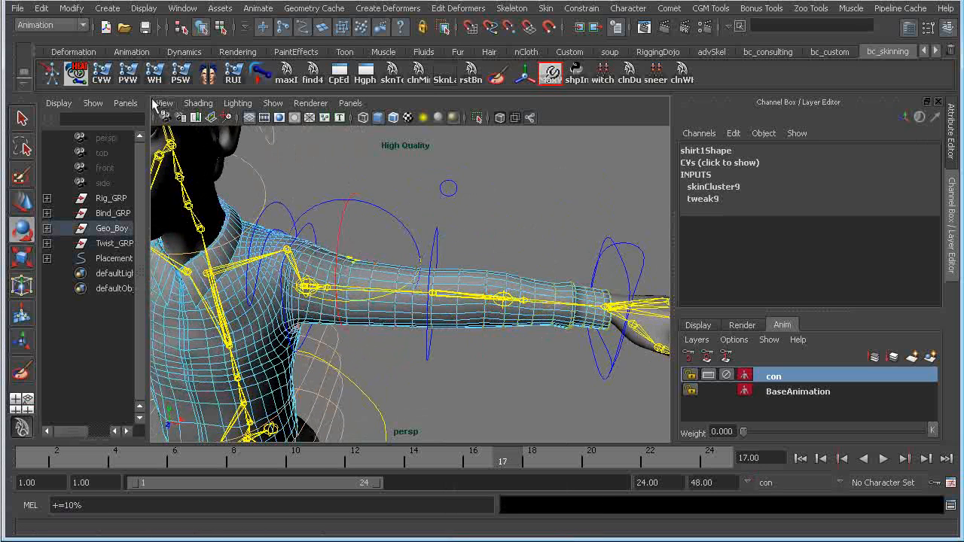
left_click(701, 198)
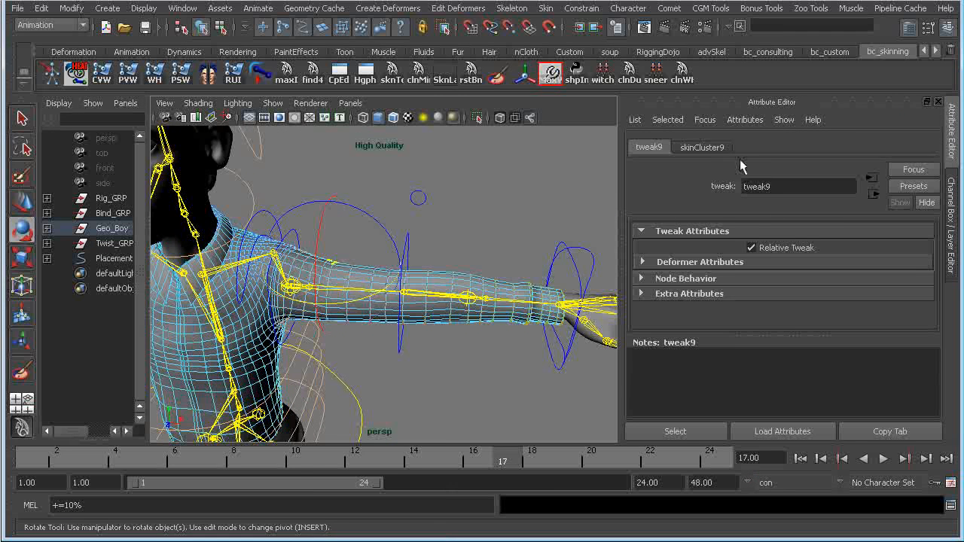
left_click(701, 147)
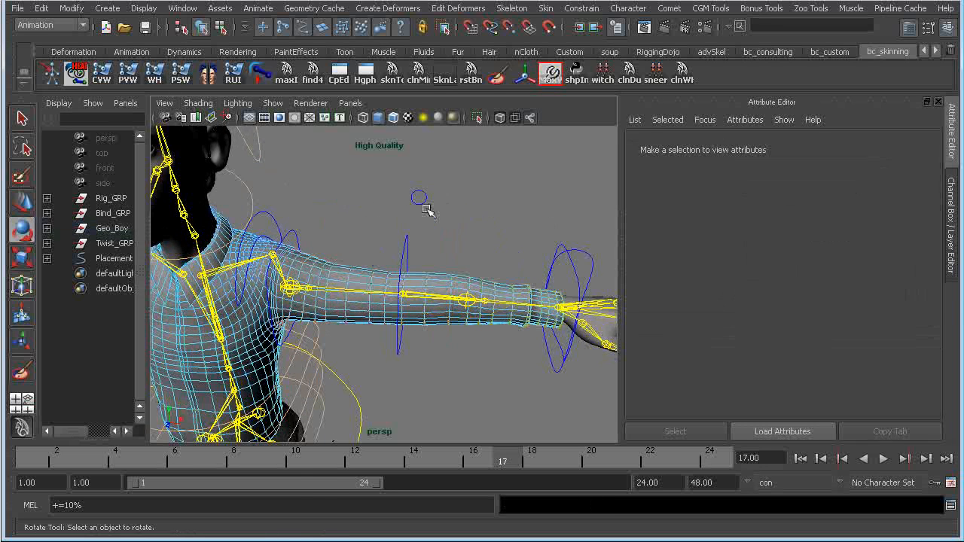
left_click(112, 227)
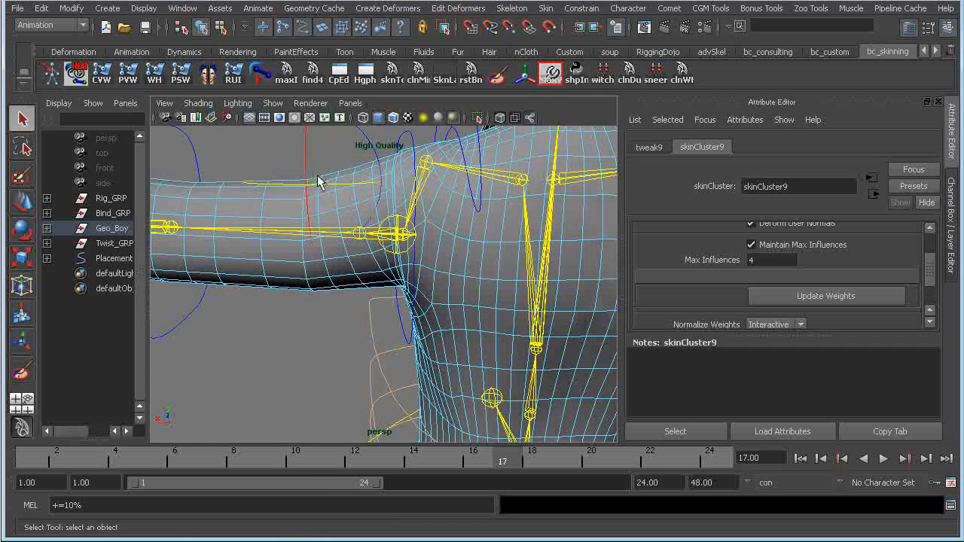
left_click(313, 183)
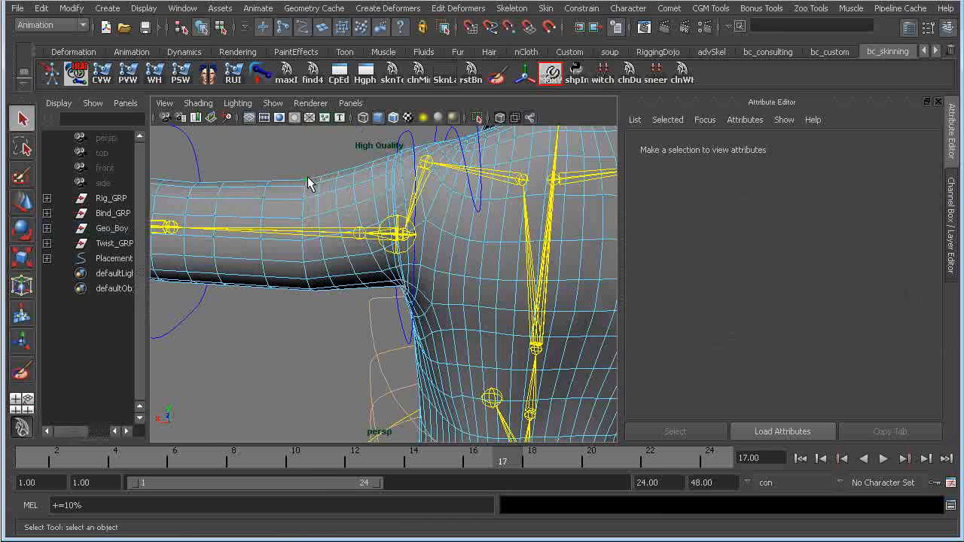
left_click(112, 228)
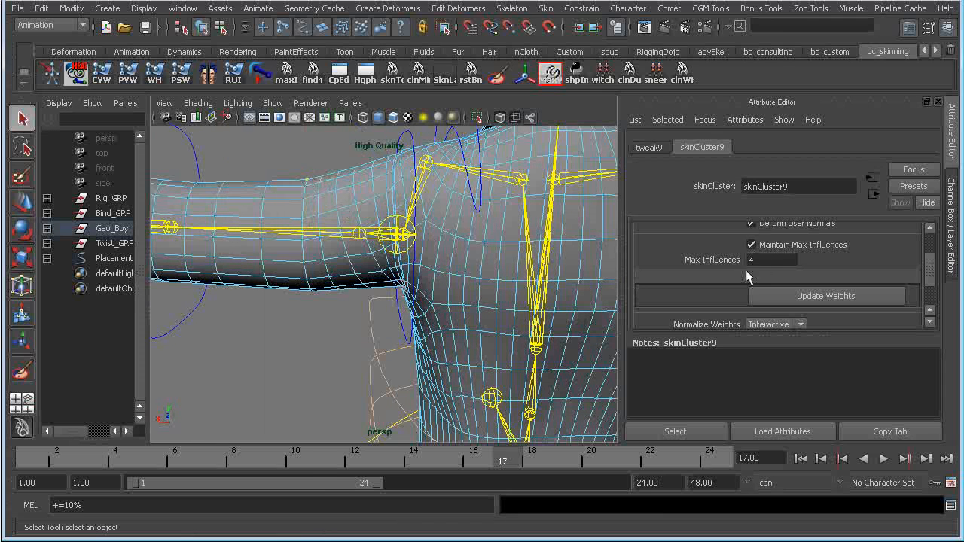
mouse_move(463, 209)
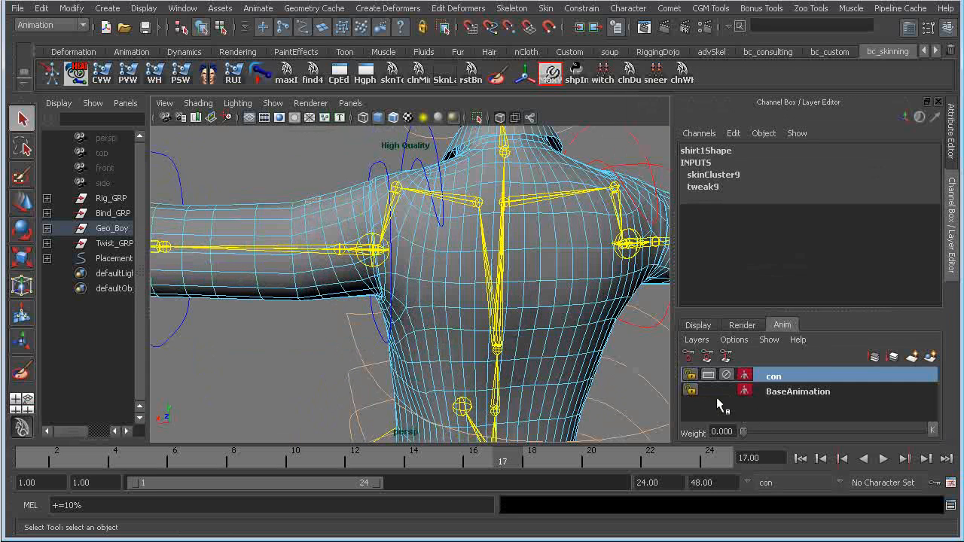
Step: Show the display layers and rotate Rig_L_shlder_jnt to test the shirt deformation
left_click(697, 325)
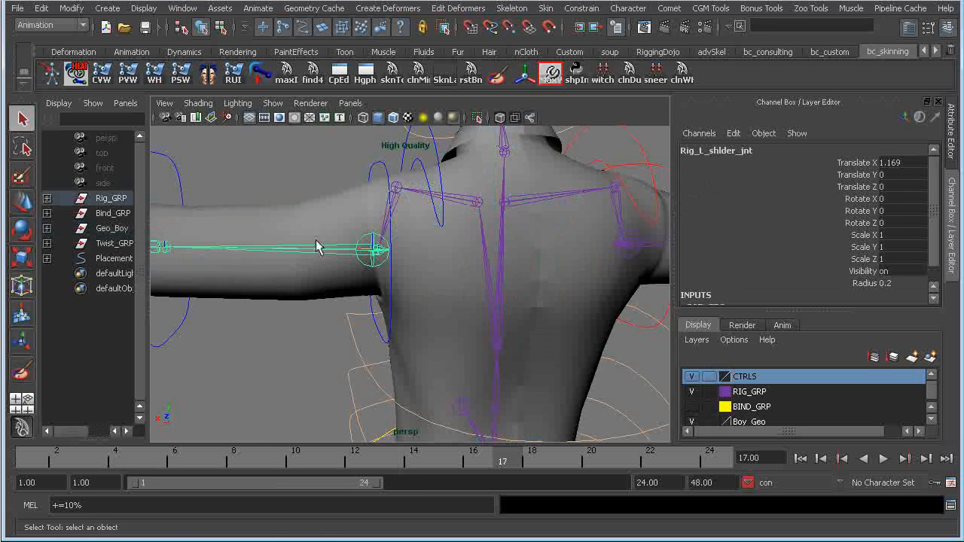
left_click_drag(369, 248, 309, 279)
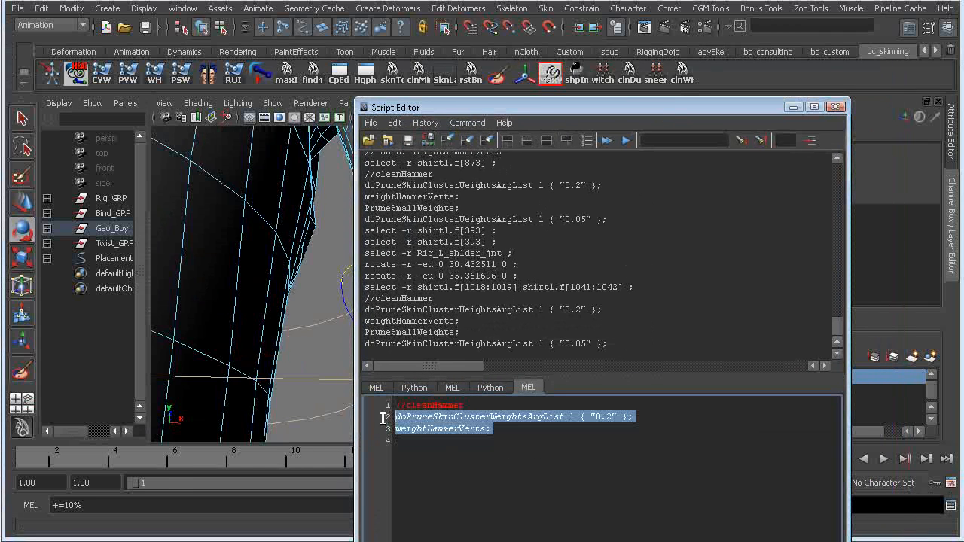
mouse_move(572, 434)
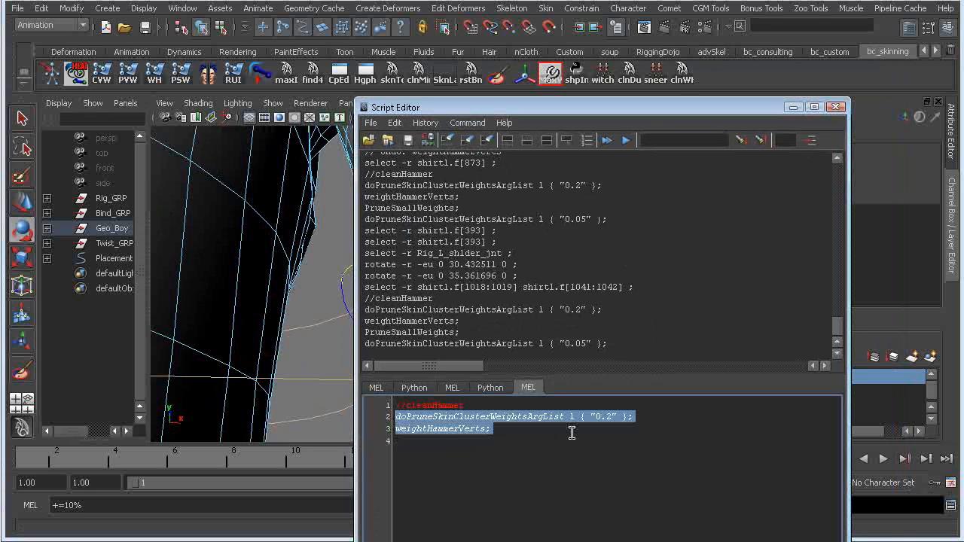